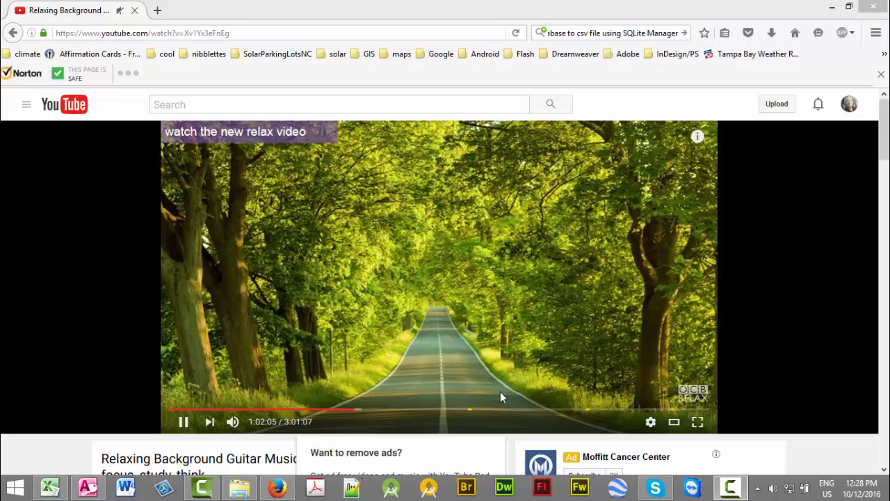
{"action": "mouse_move", "coordinate": [739, 173]}
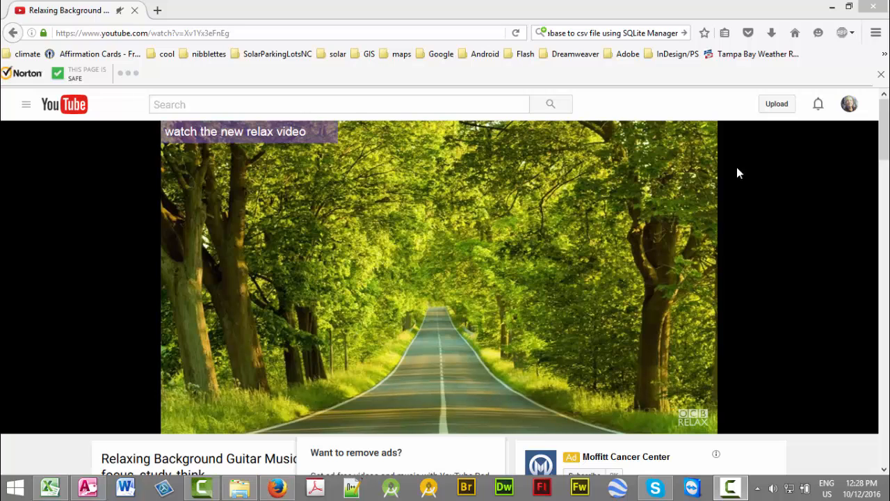
- Launch the SQLite Manager add-on from Firefox's tools panel
{"action": "left_click", "coordinate": [876, 32]}
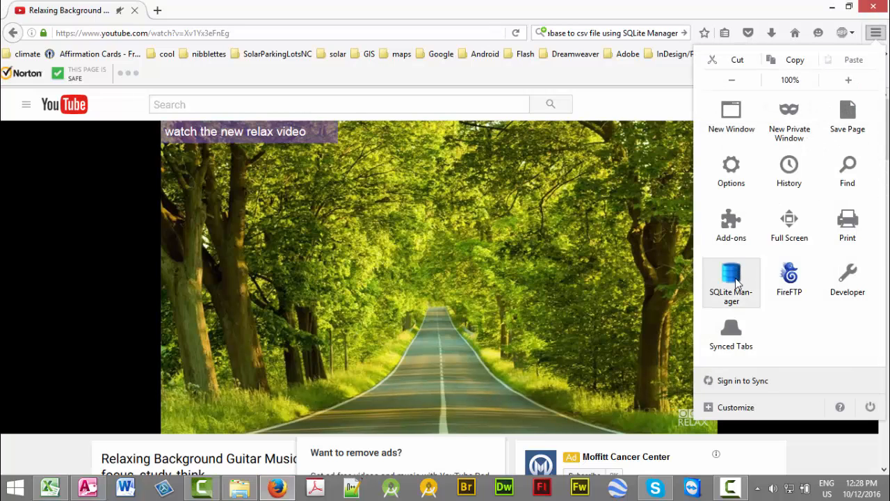
{"action": "left_click", "coordinate": [731, 282]}
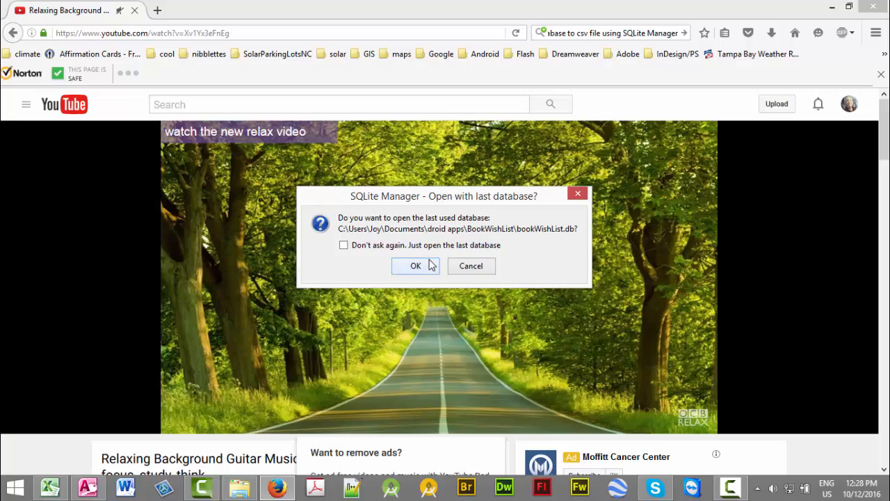
- Reopen the bookWishList database and start the Export View wizard
{"action": "left_click", "coordinate": [415, 266]}
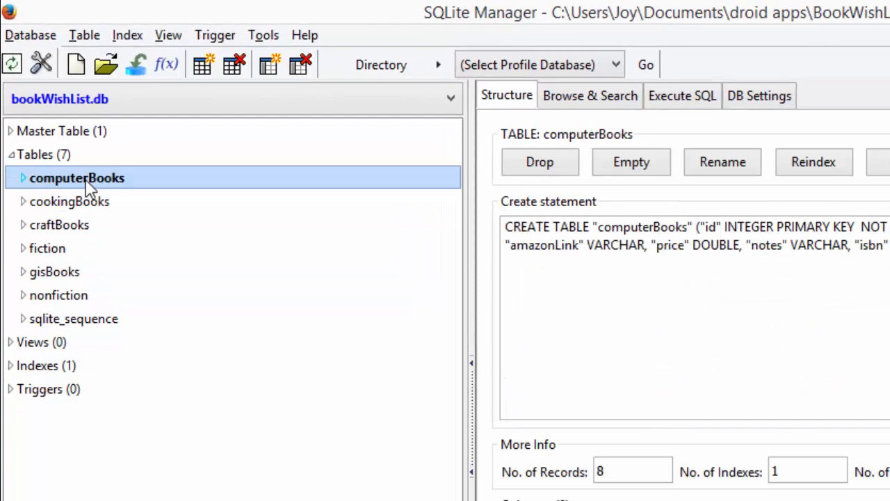
{"action": "mouse_move", "coordinate": [34, 178]}
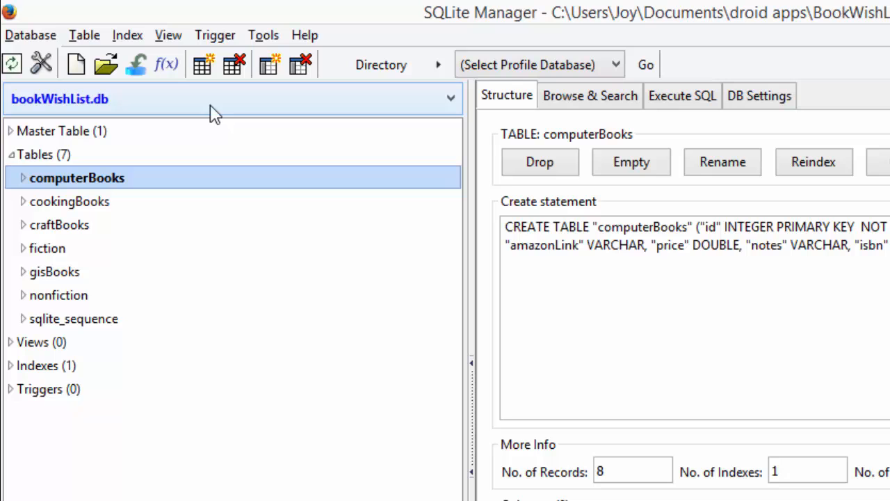
{"action": "left_click", "coordinate": [168, 35]}
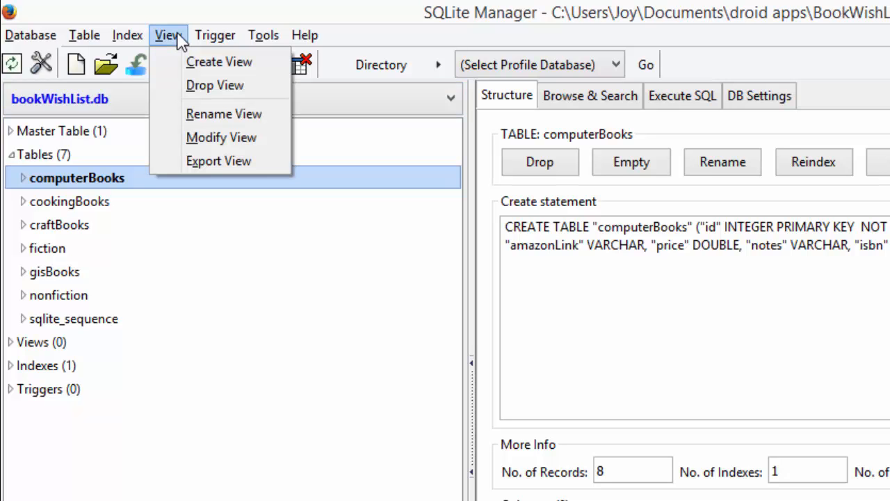
{"action": "left_click", "coordinate": [219, 160]}
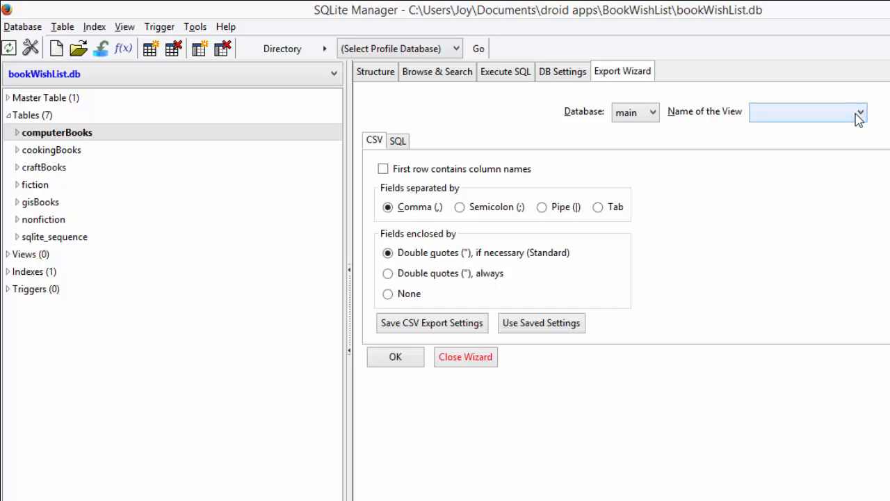
- Start exporting the computerBooks table and confirm computerBooks in the table dropdown
{"action": "left_click", "coordinate": [57, 132]}
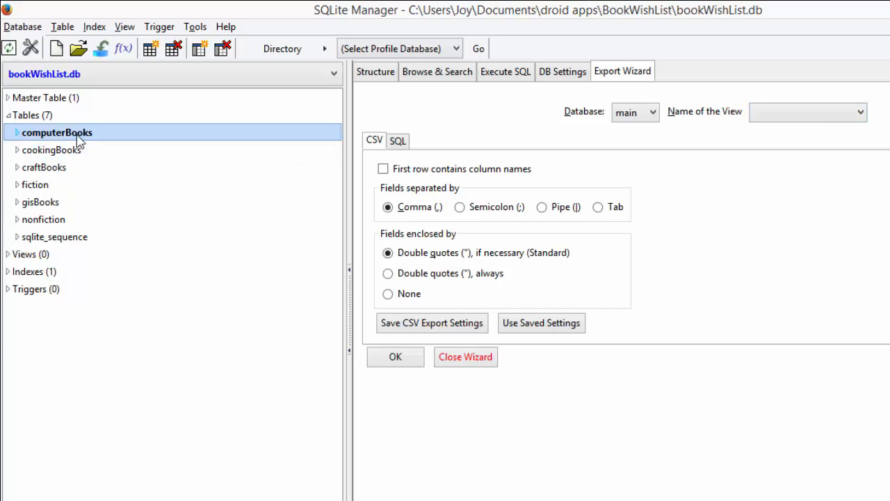
{"action": "right_click", "coordinate": [58, 132]}
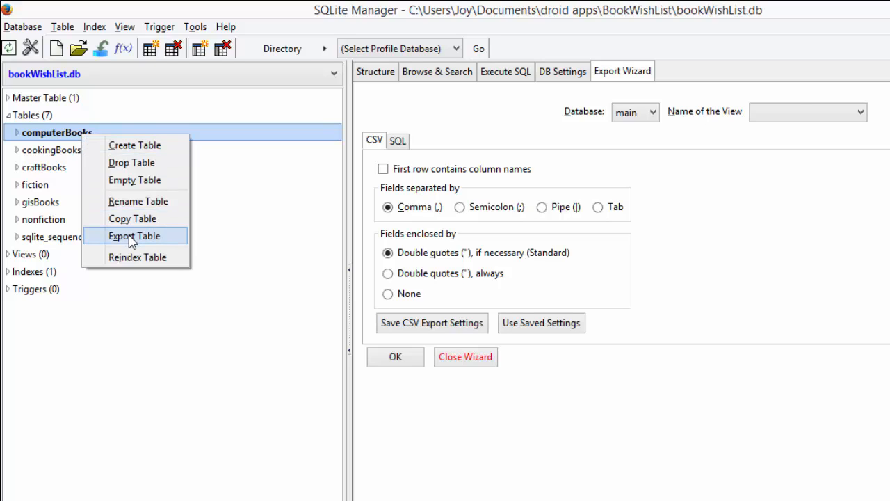
{"action": "left_click", "coordinate": [134, 235]}
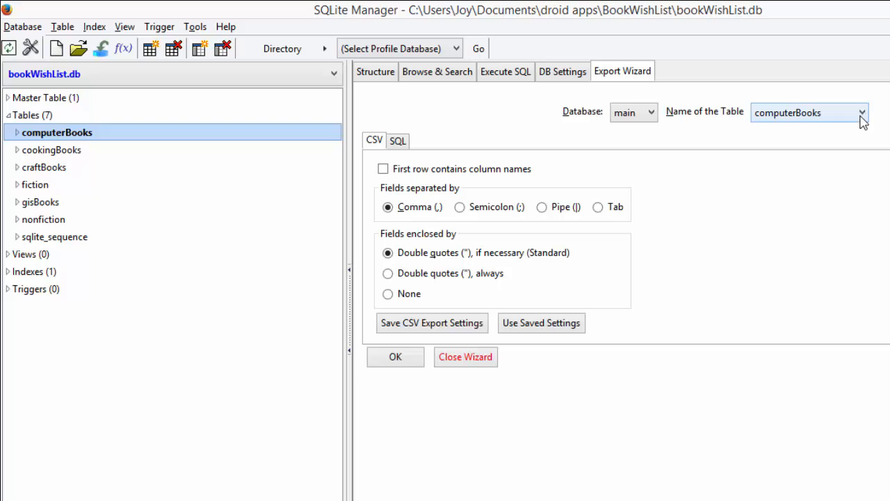
{"action": "left_click", "coordinate": [865, 112]}
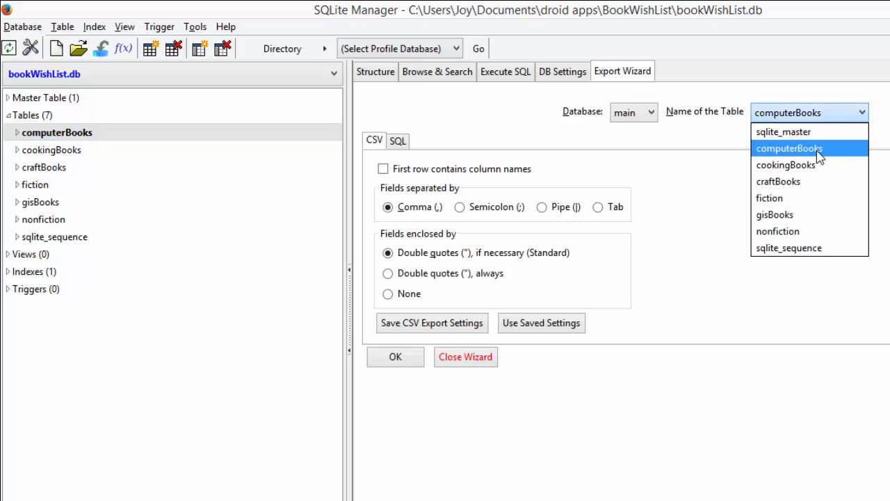
{"action": "left_click", "coordinate": [789, 148]}
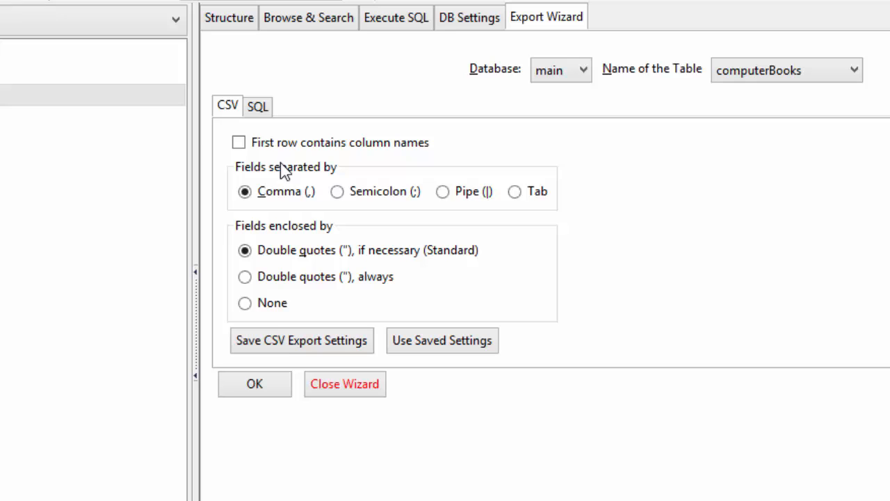
- Export with column names in the first row, tab separators, and no field quoting
{"action": "left_click", "coordinate": [238, 142]}
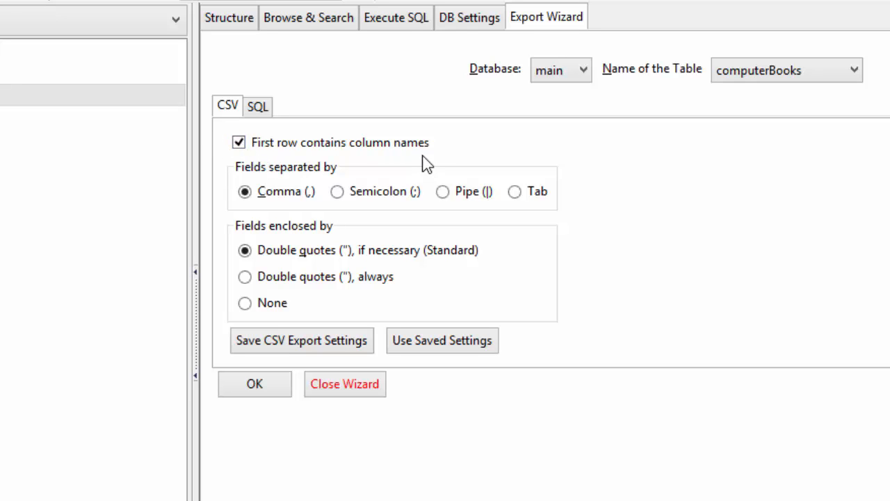
{"action": "mouse_move", "coordinate": [515, 191]}
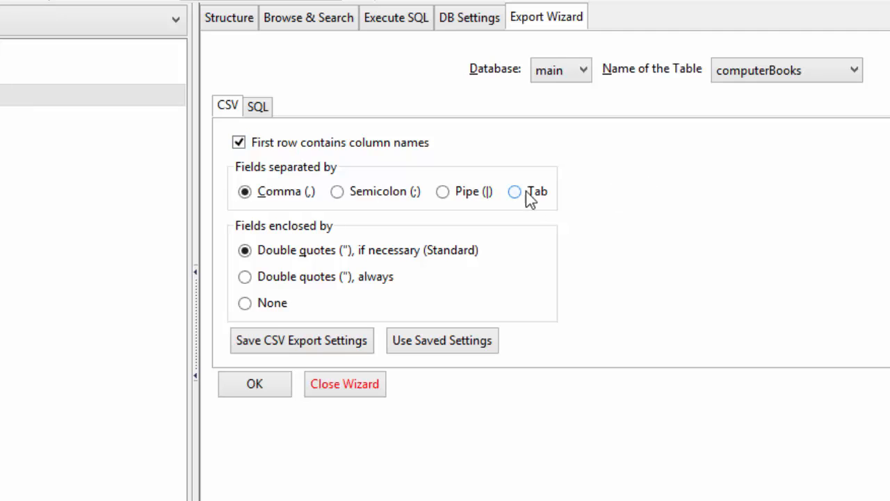
{"action": "left_click", "coordinate": [514, 191]}
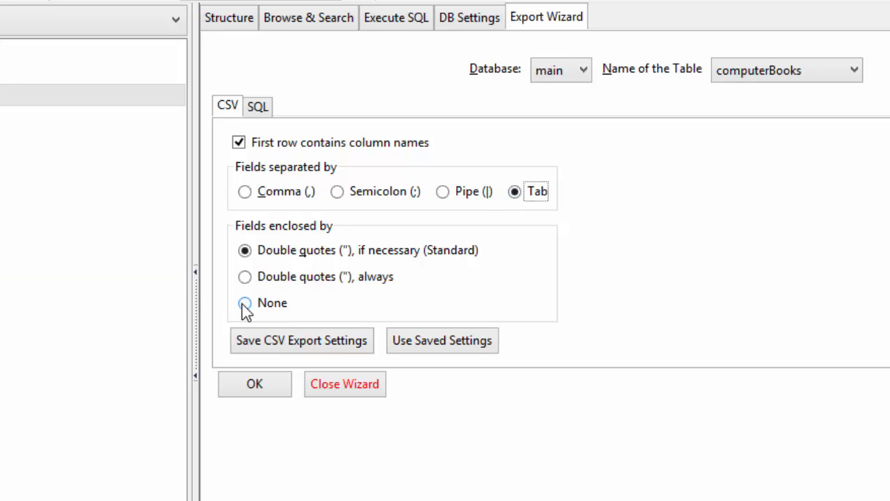
{"action": "left_click", "coordinate": [245, 302]}
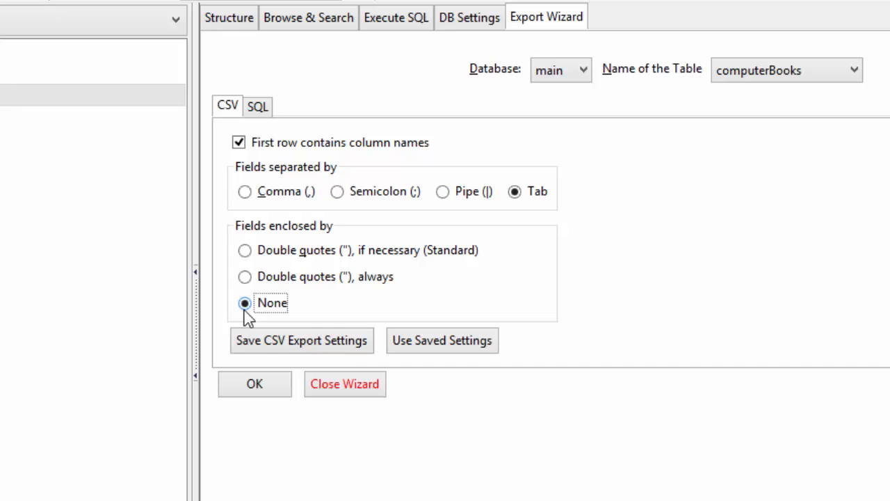
{"action": "mouse_move", "coordinate": [254, 383]}
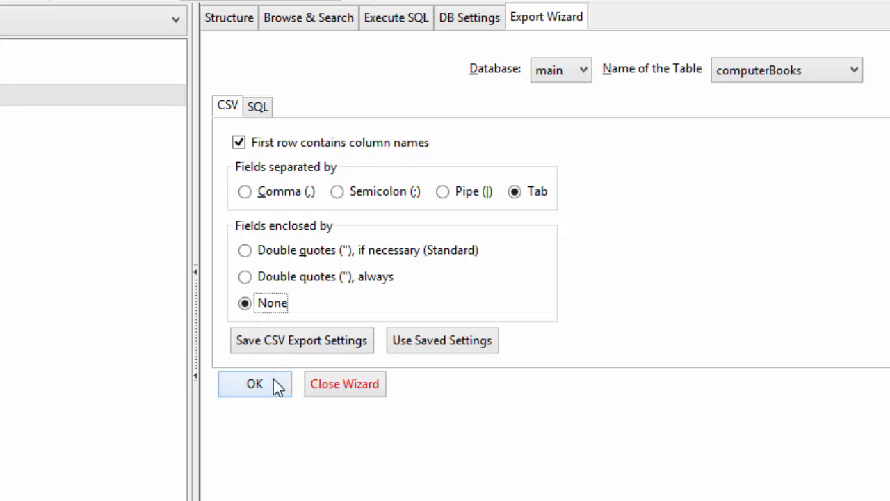
- Accept the export settings and save the file as computerBooks.xls
{"action": "left_click", "coordinate": [254, 383]}
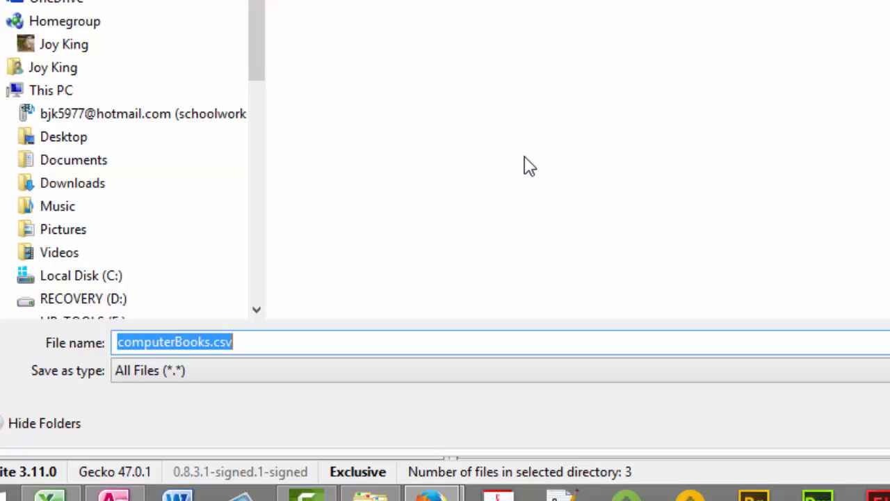
{"action": "type", "text": "computerBooks.x"}
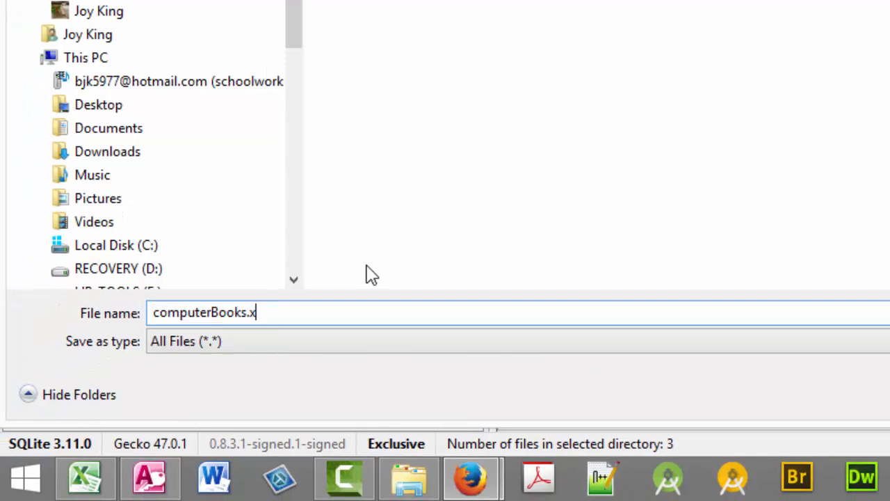
{"action": "type", "text": "ls"}
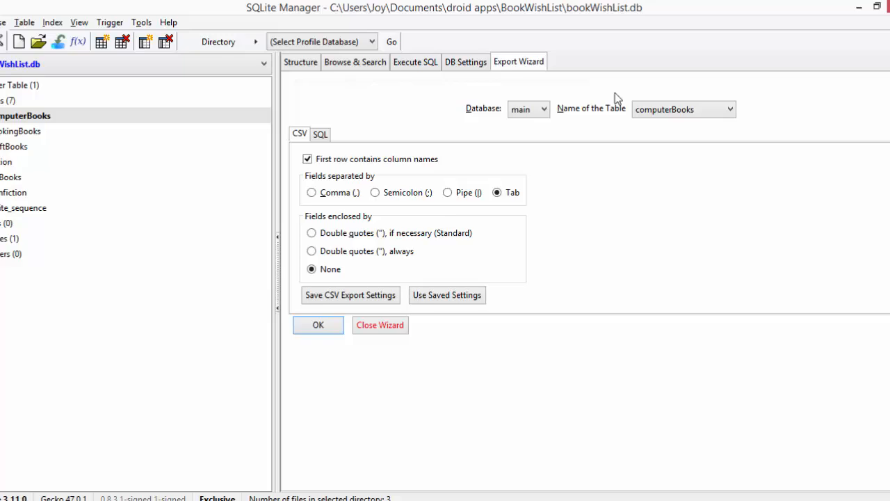
- In Excel, open computerBooks.xls from the checking folder in Documents
{"action": "left_click", "coordinate": [53, 482]}
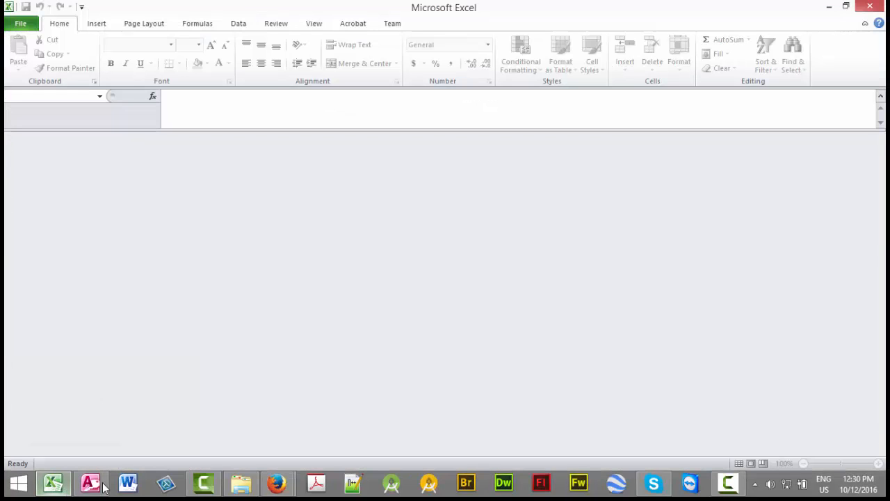
{"action": "left_click", "coordinate": [20, 23]}
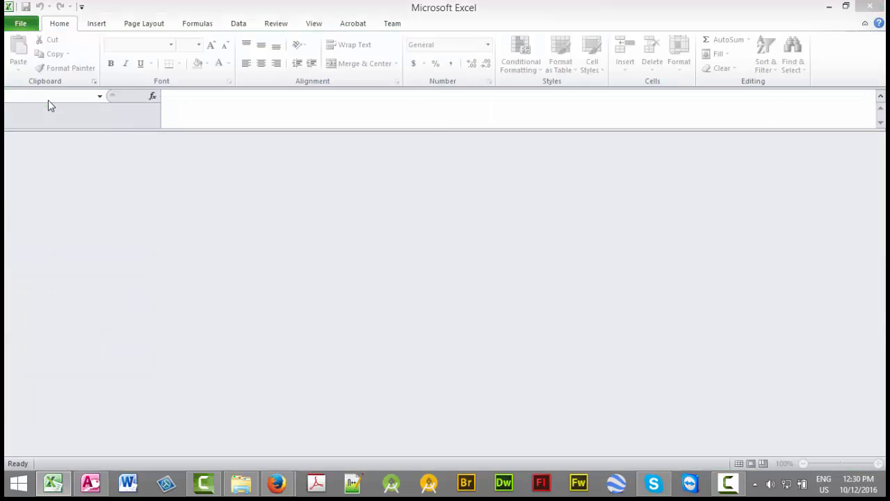
{"action": "left_click", "coordinate": [20, 23]}
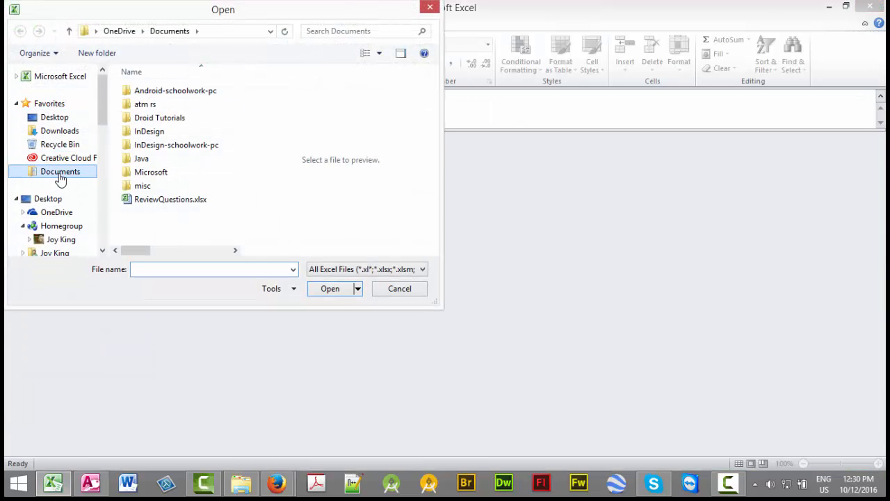
{"action": "left_click", "coordinate": [60, 171]}
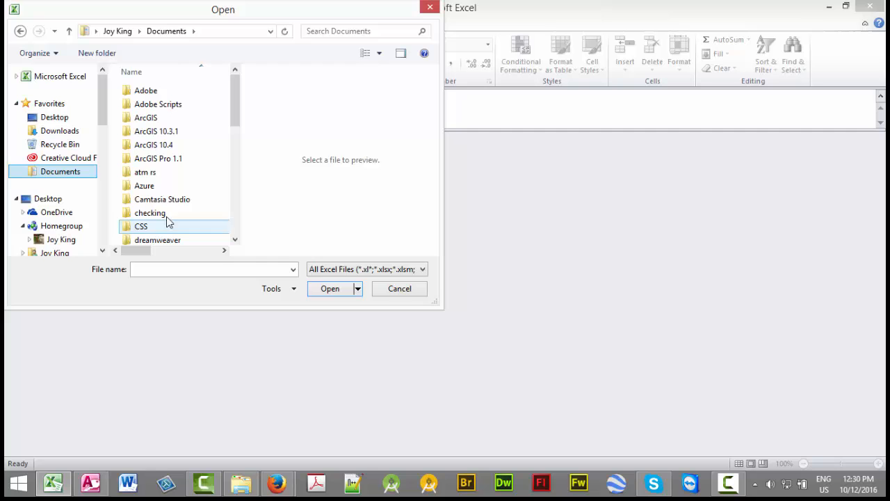
{"action": "double_click", "coordinate": [150, 212]}
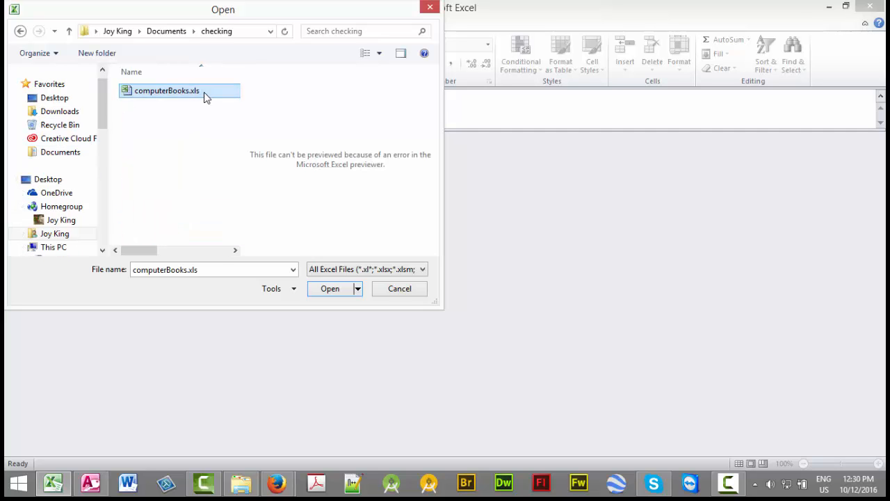
{"action": "mouse_move", "coordinate": [221, 104]}
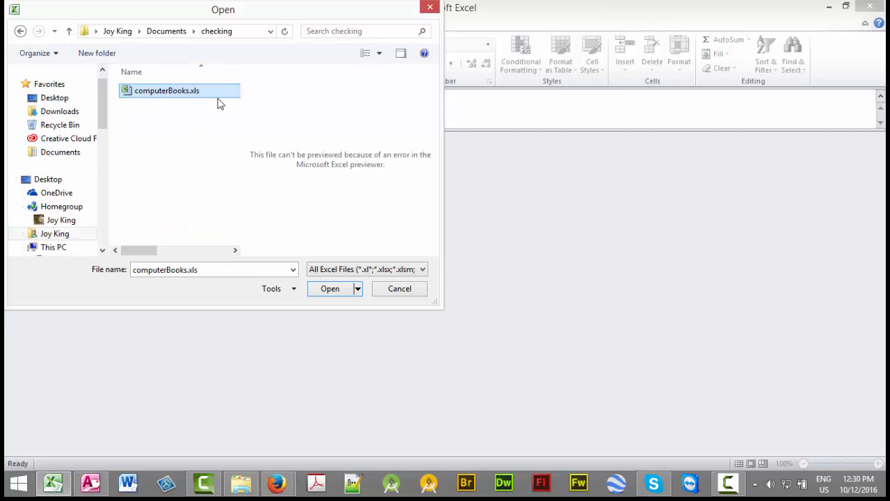
{"action": "left_click", "coordinate": [330, 288]}
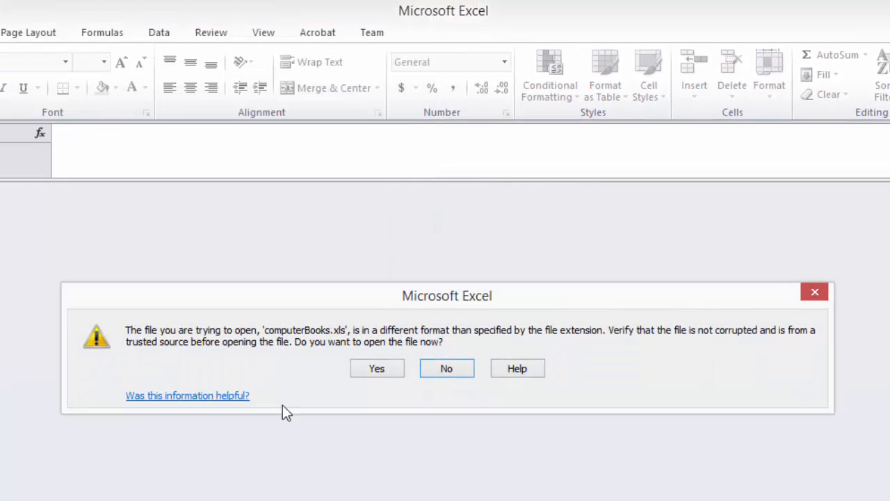
{"action": "mouse_move", "coordinate": [377, 368]}
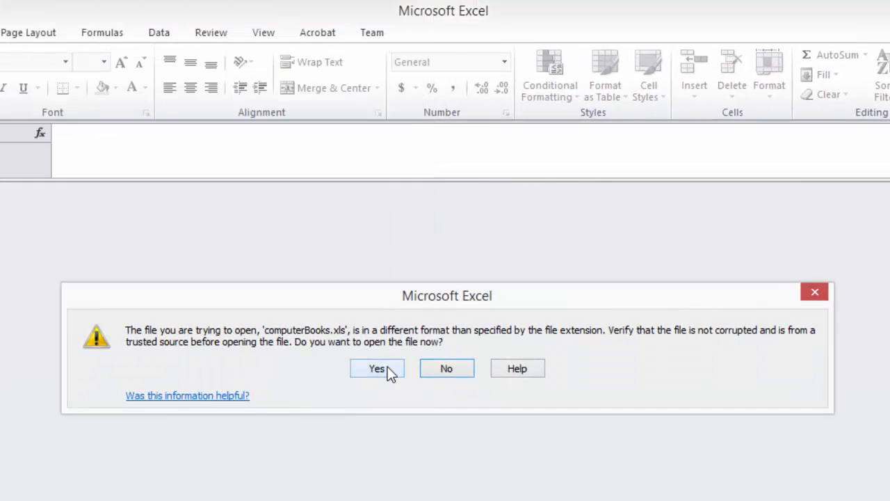
- Accept the format warning and import computerBooks.xls as tab-delimited columns via the Text Import Wizard
{"action": "left_click", "coordinate": [377, 367]}
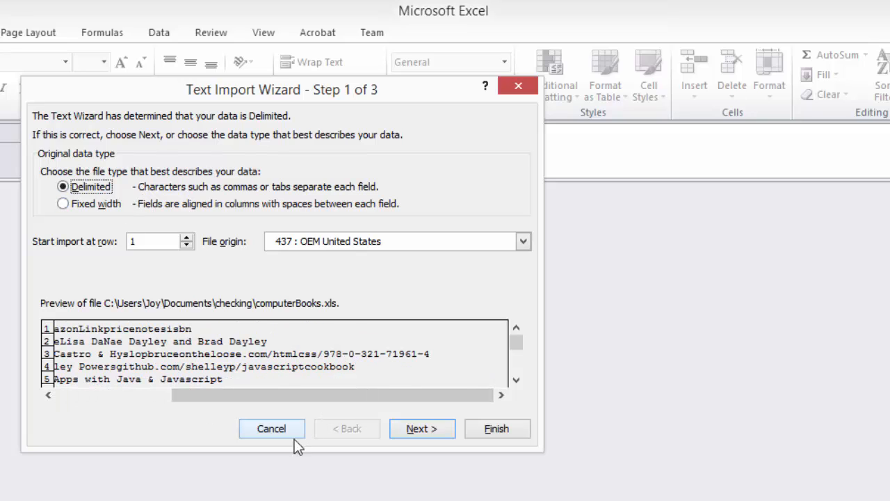
{"action": "left_click", "coordinate": [421, 428]}
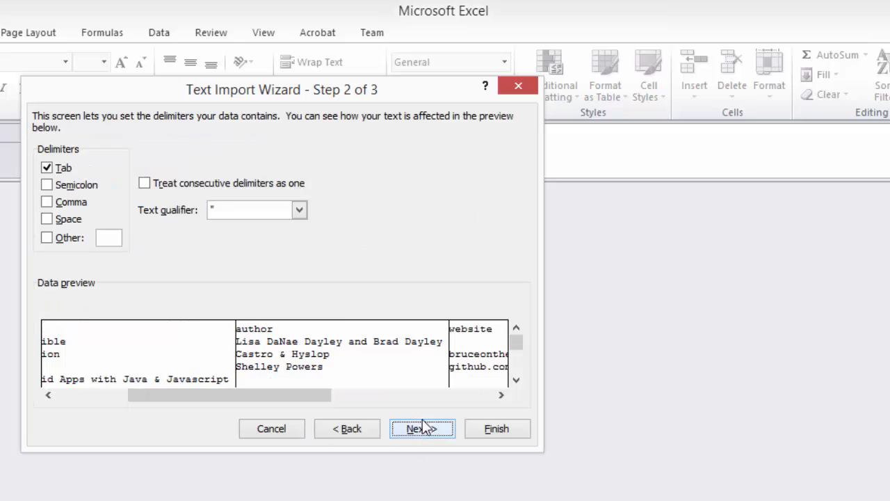
{"action": "mouse_move", "coordinate": [272, 422]}
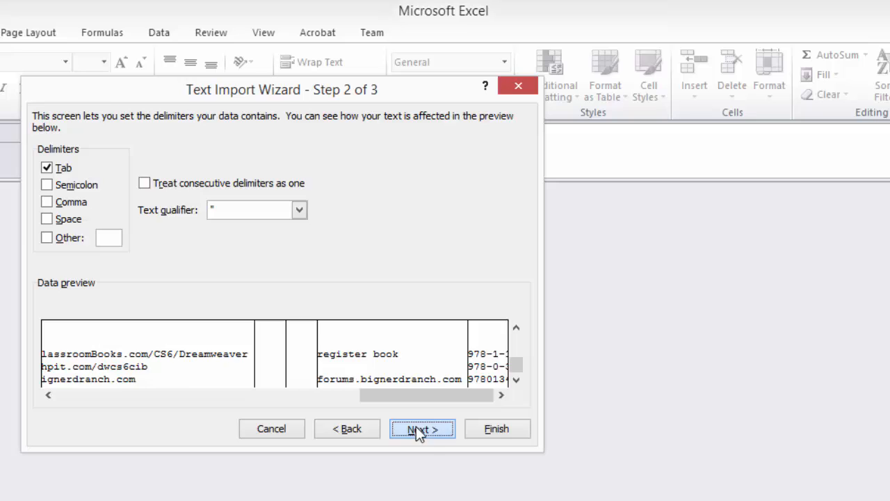
{"action": "left_click", "coordinate": [422, 429]}
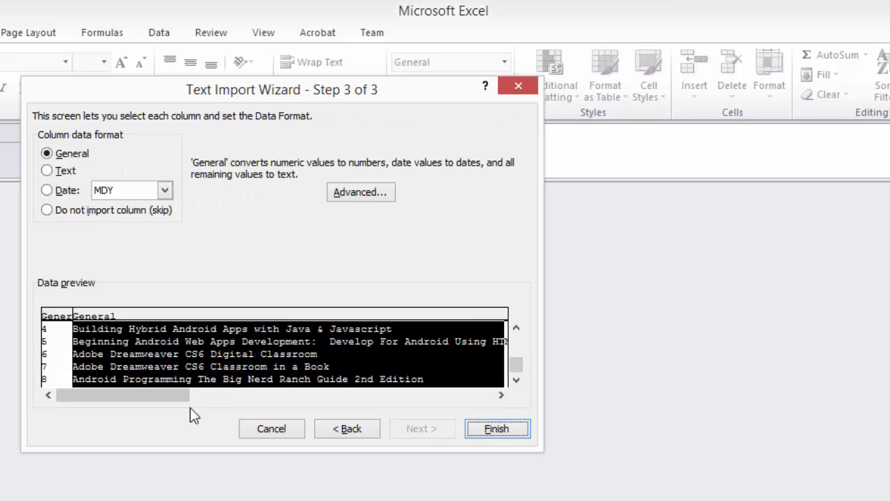
{"action": "left_click_drag", "start_coordinate": [124, 395], "coordinate": [383, 395]}
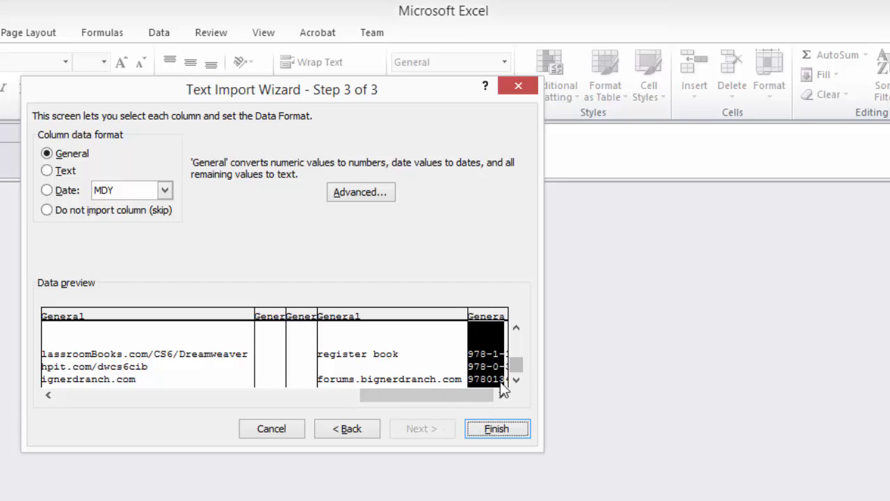
{"action": "left_click", "coordinate": [497, 429]}
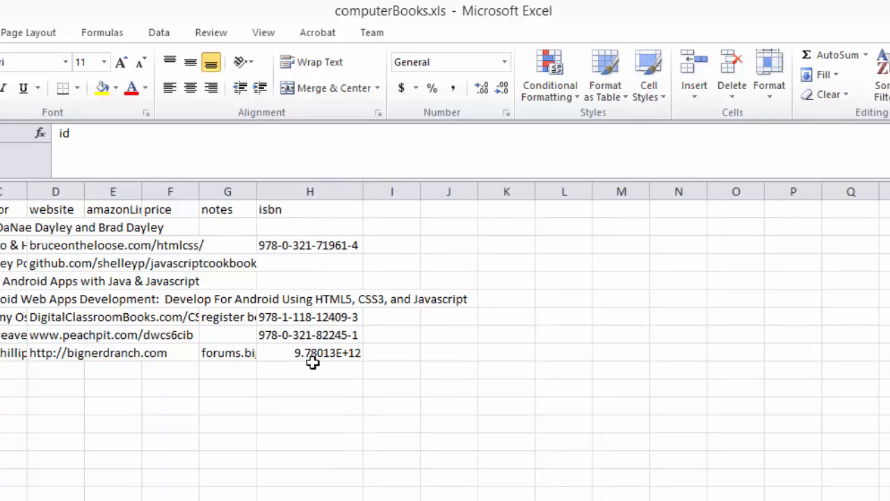
{"action": "mouse_move", "coordinate": [399, 353]}
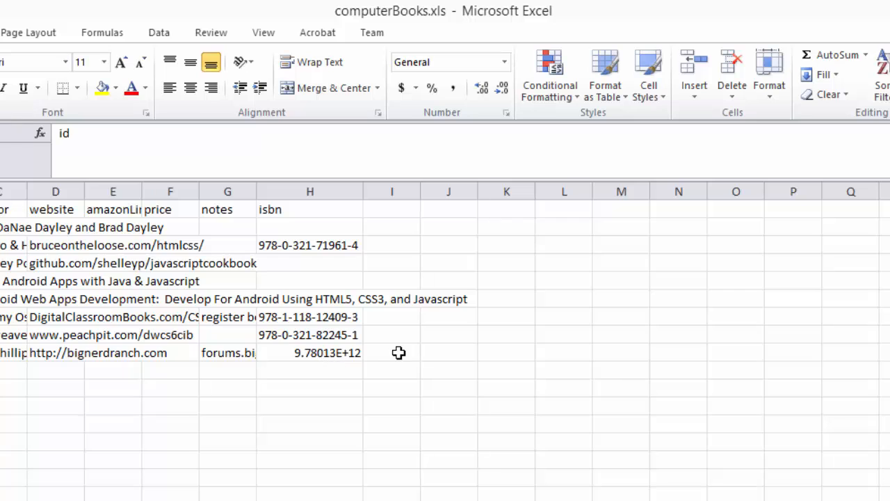
{"action": "left_click", "coordinate": [310, 353]}
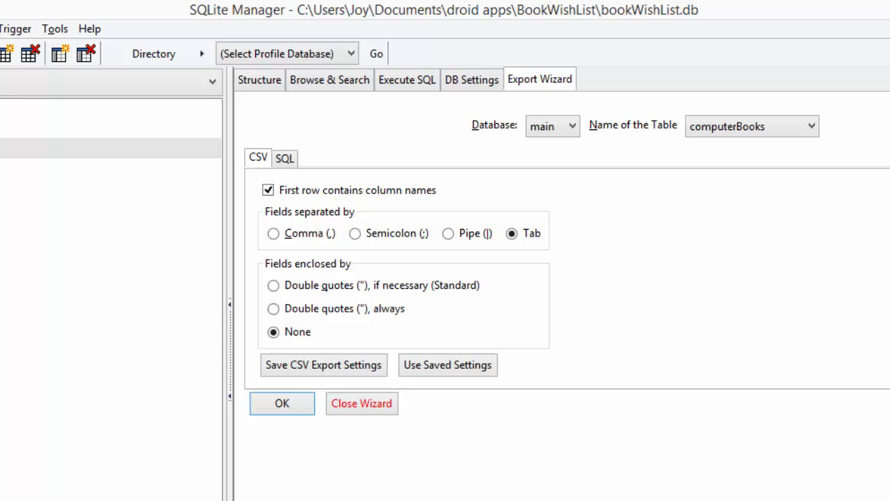
- Browse the computerBooks rows in SQLite Manager, then right-click Excel's ISBN cell H9
{"action": "left_click", "coordinate": [329, 79]}
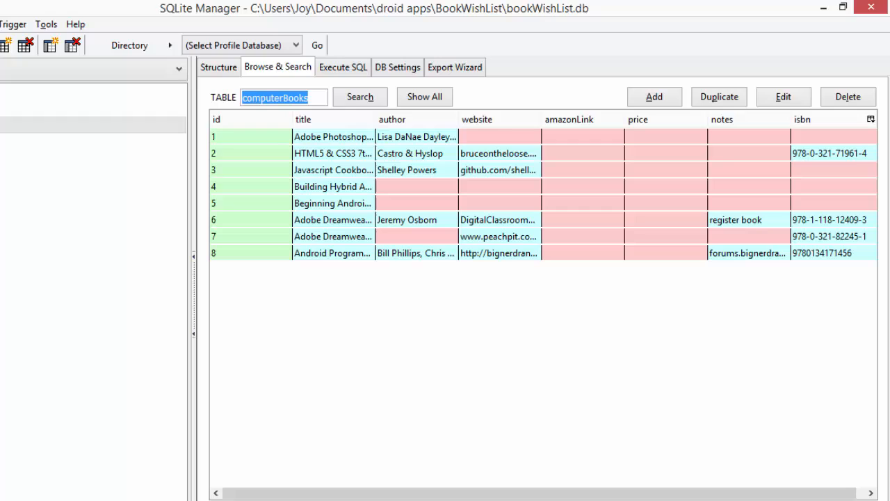
{"action": "mouse_move", "coordinate": [690, 160]}
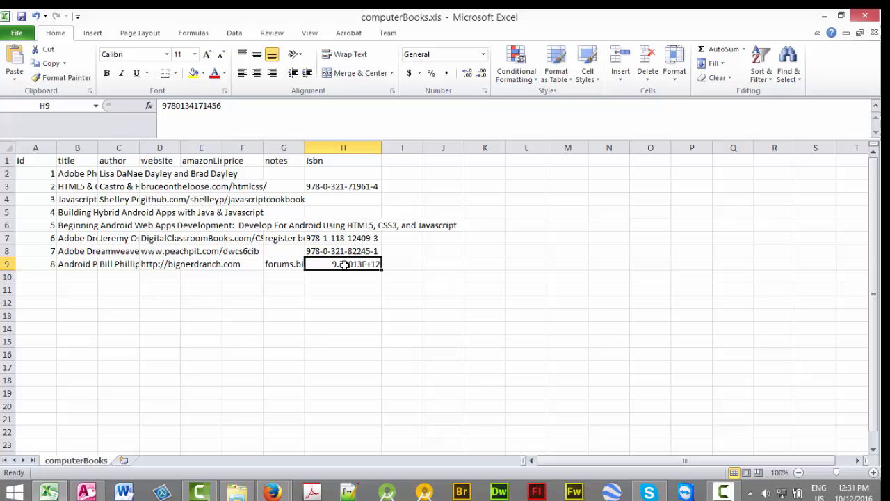
{"action": "right_click", "coordinate": [343, 264]}
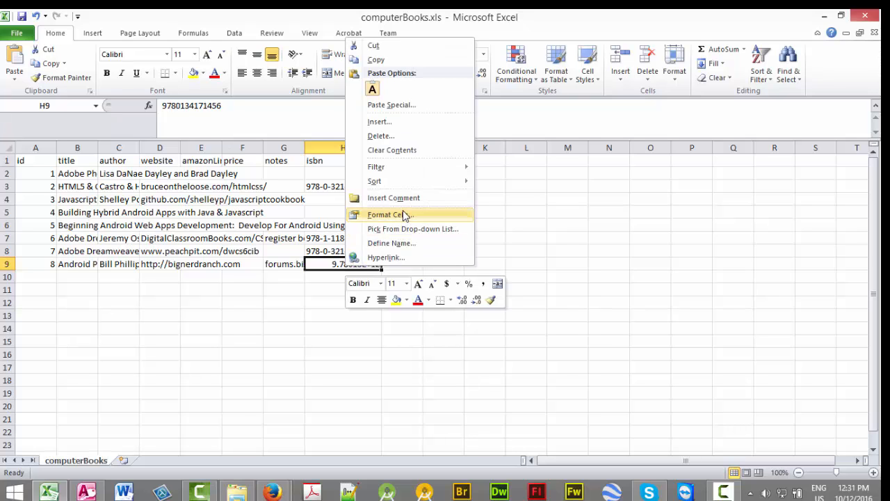
{"action": "left_click", "coordinate": [387, 215]}
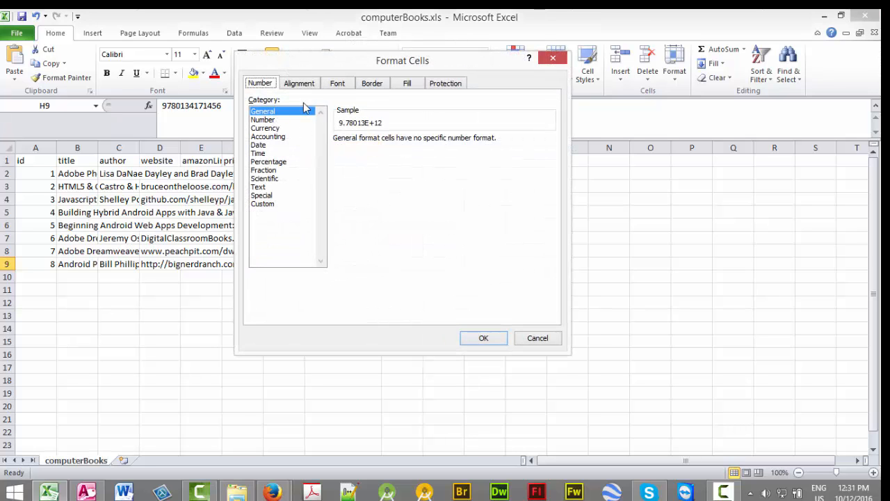
{"action": "mouse_move", "coordinate": [273, 124]}
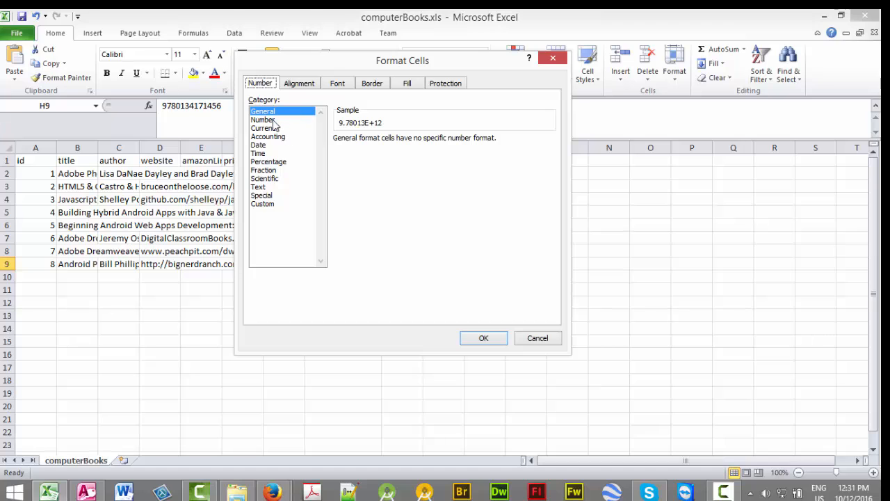
{"action": "left_click", "coordinate": [263, 120]}
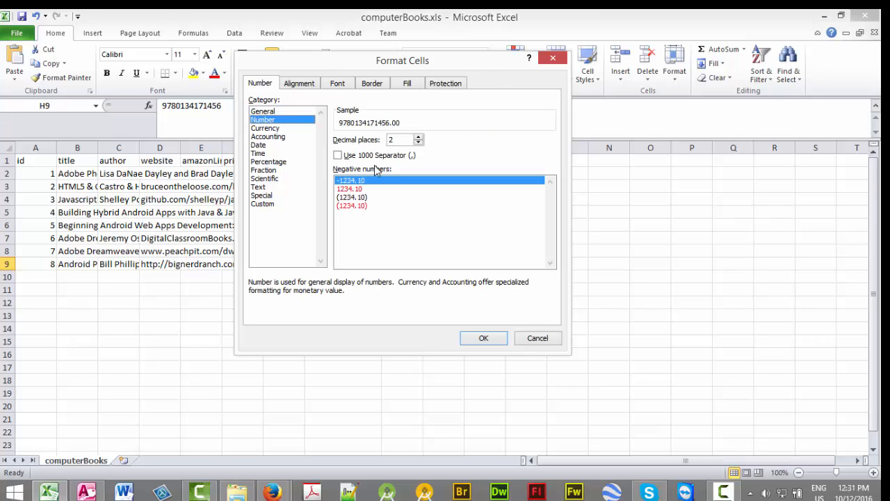
{"action": "left_click", "coordinate": [483, 338]}
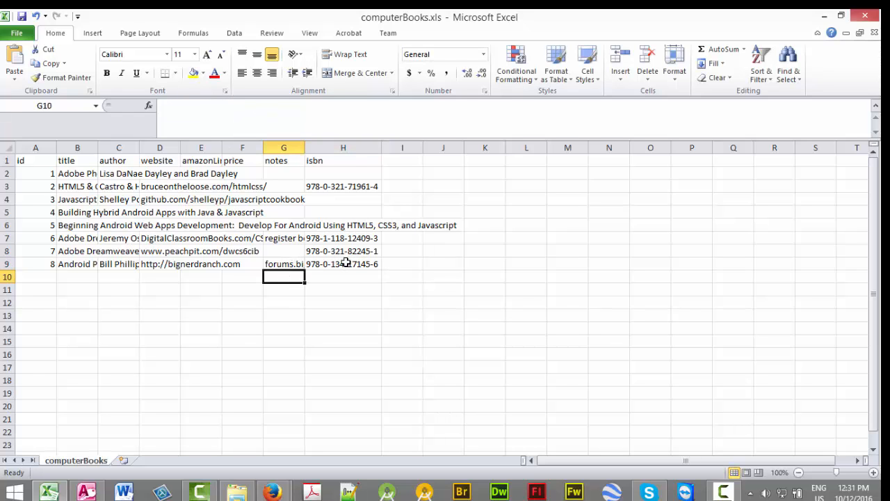
{"action": "key", "text": "ctrl+s"}
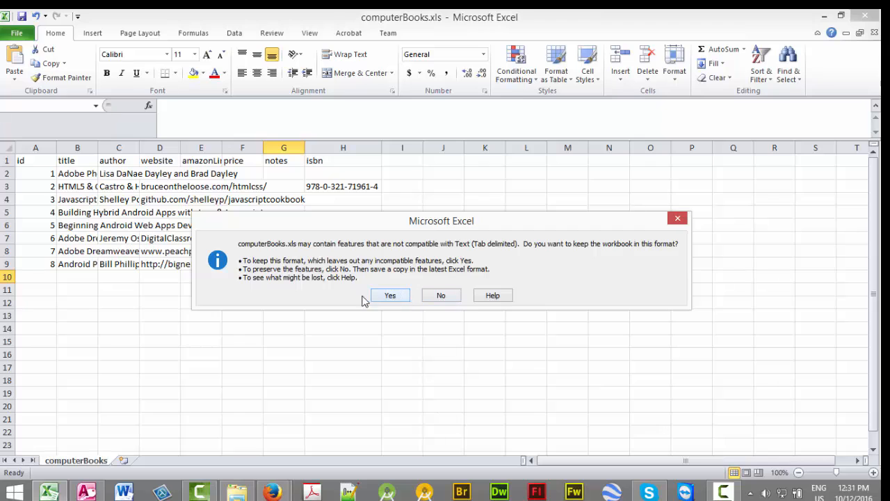
{"action": "left_click", "coordinate": [390, 295]}
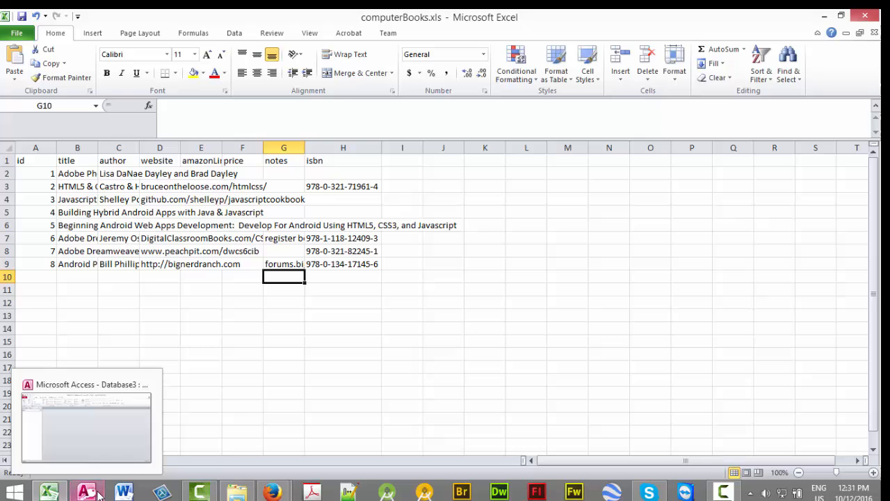
- In Access, start importing data from an Excel spreadsheet via External Data
{"action": "left_click", "coordinate": [87, 491]}
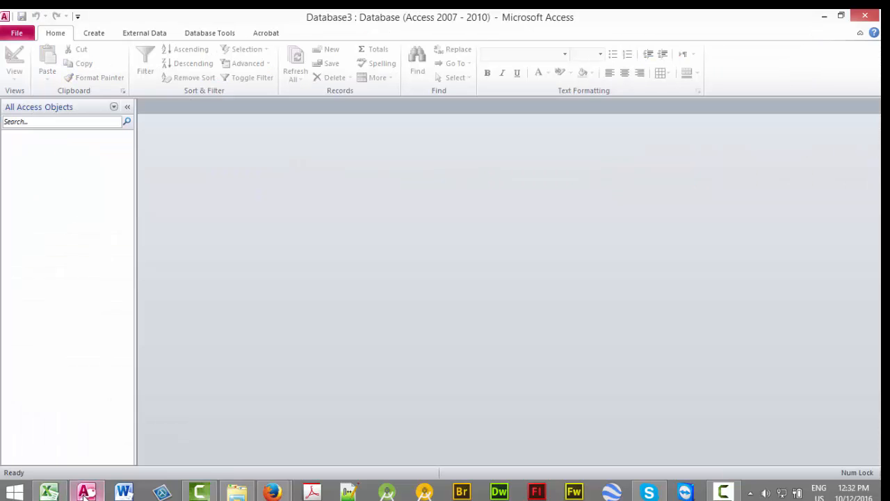
{"action": "left_click", "coordinate": [145, 33]}
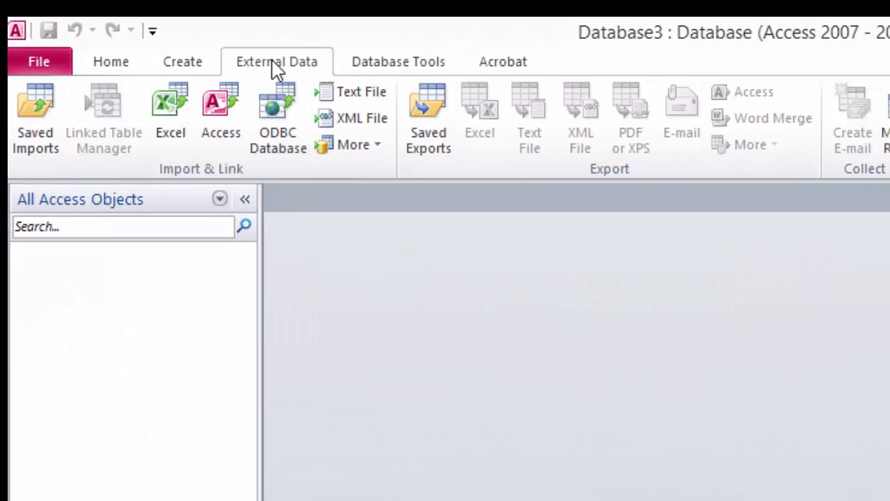
{"action": "mouse_move", "coordinate": [263, 70]}
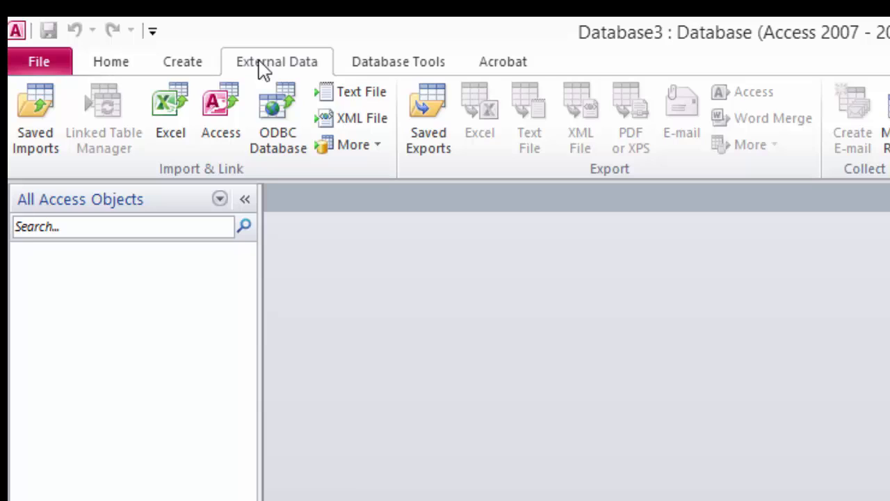
{"action": "left_click", "coordinate": [169, 111]}
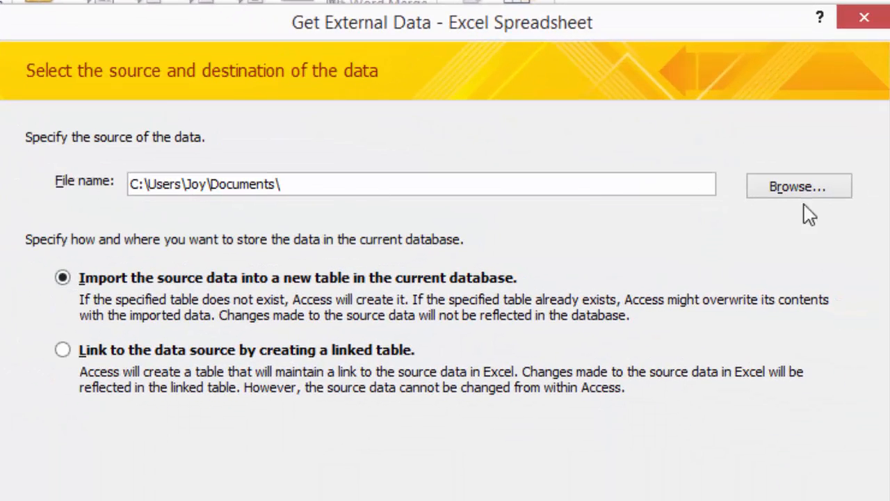
- Browse to computerBooks.xls in the checking folder as the import source
{"action": "left_click", "coordinate": [798, 186]}
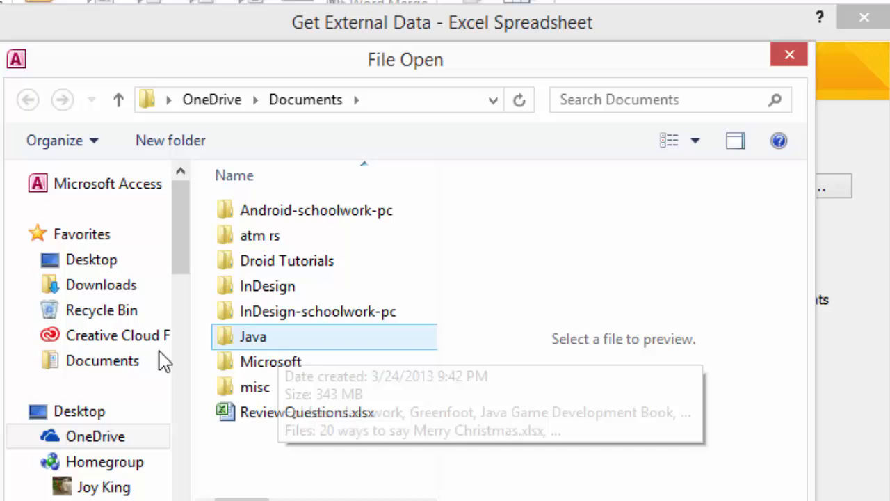
{"action": "left_click", "coordinate": [103, 360]}
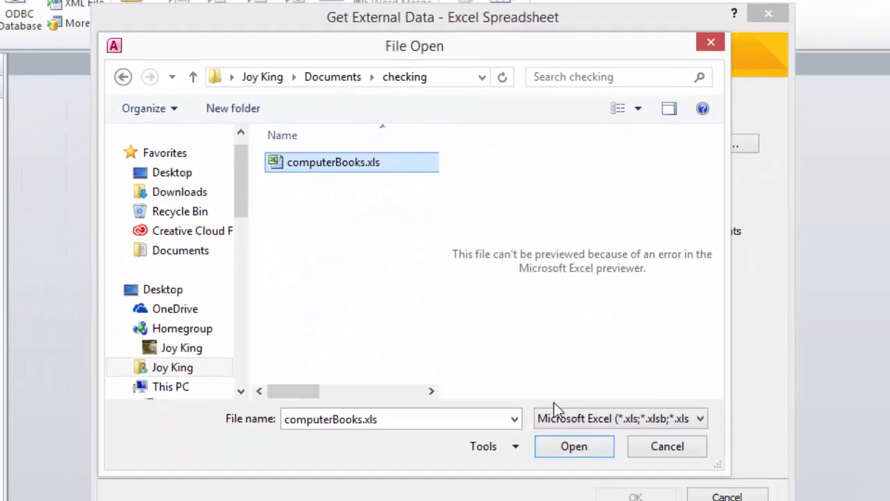
{"action": "left_click", "coordinate": [573, 446]}
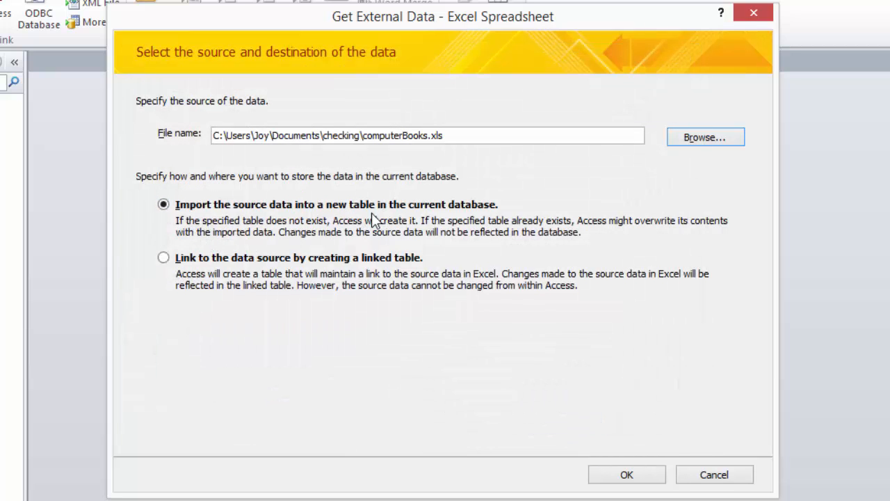
{"action": "mouse_move", "coordinate": [503, 268]}
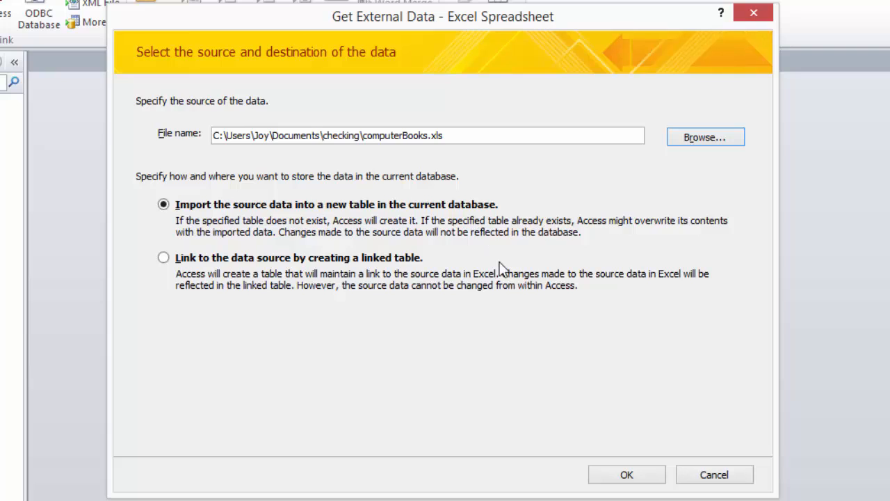
{"action": "mouse_move", "coordinate": [230, 281]}
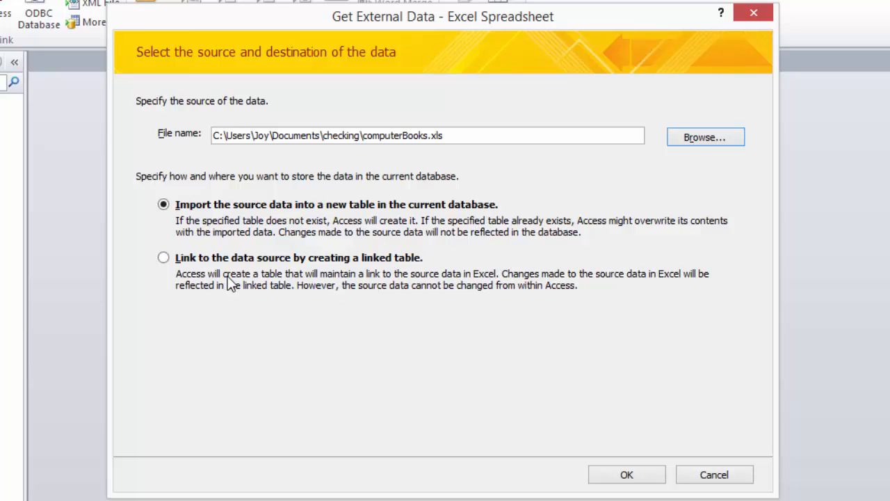
{"action": "mouse_move", "coordinate": [393, 286]}
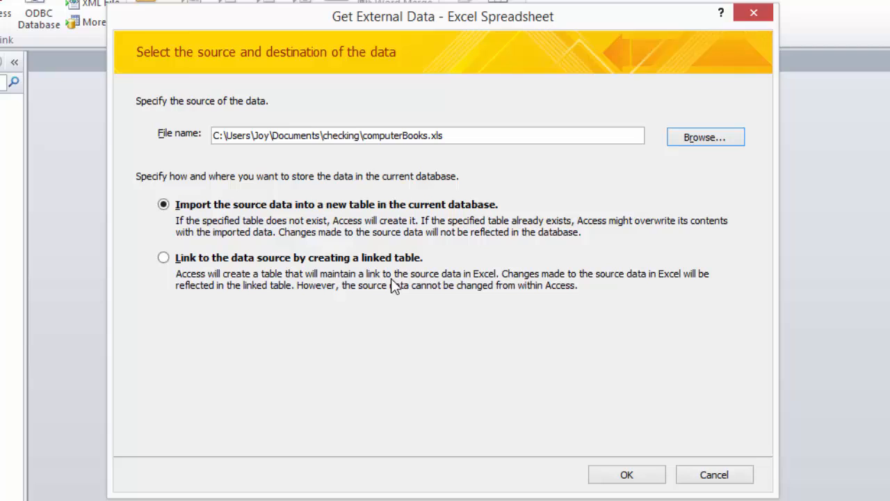
{"action": "mouse_move", "coordinate": [397, 299]}
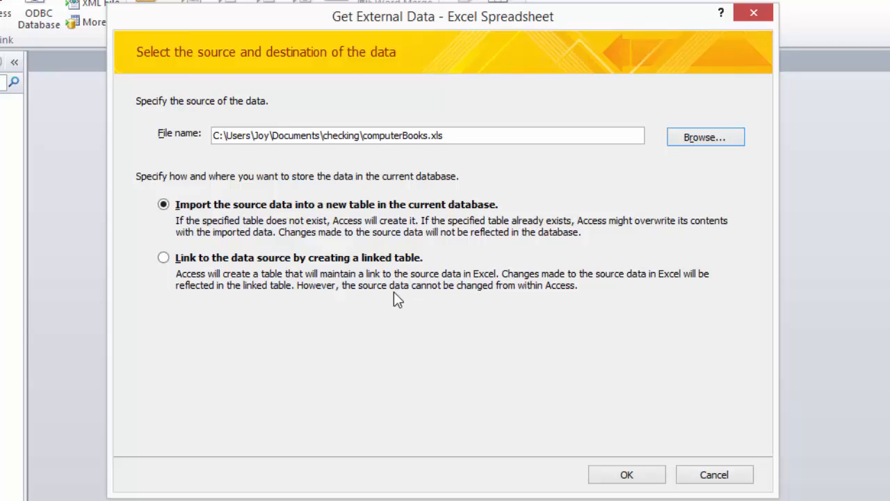
{"action": "mouse_move", "coordinate": [473, 300]}
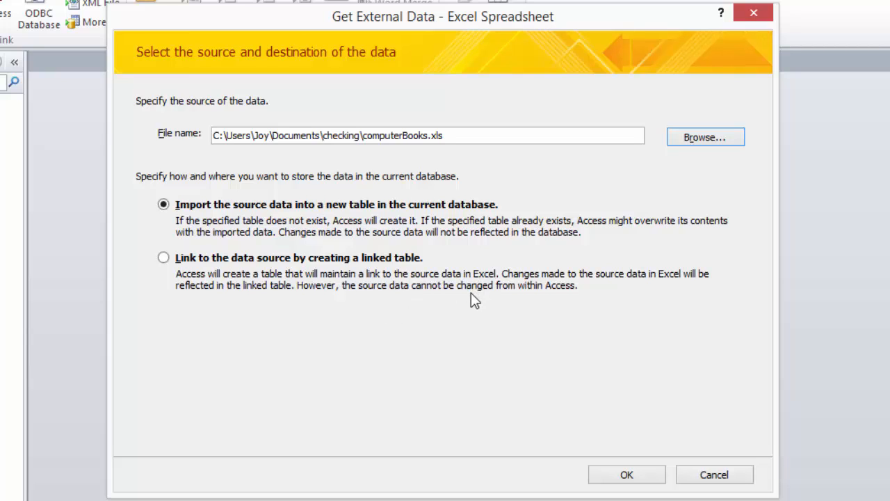
{"action": "mouse_move", "coordinate": [464, 301]}
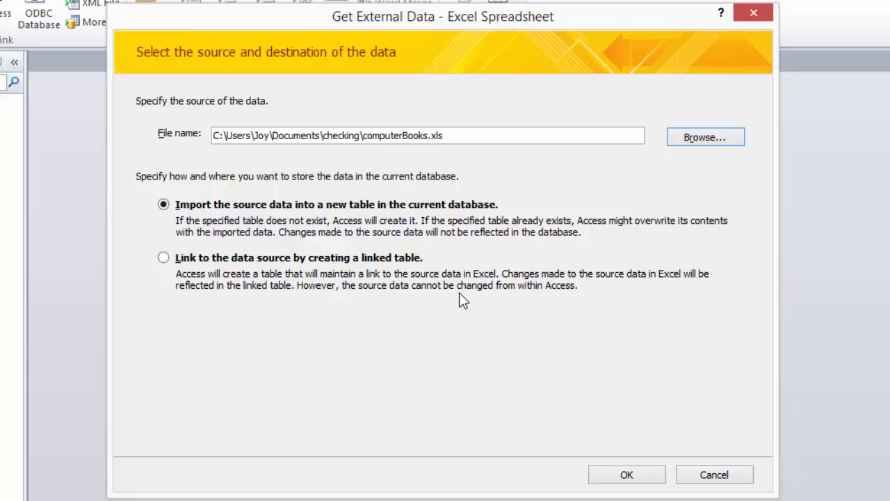
{"action": "mouse_move", "coordinate": [553, 299]}
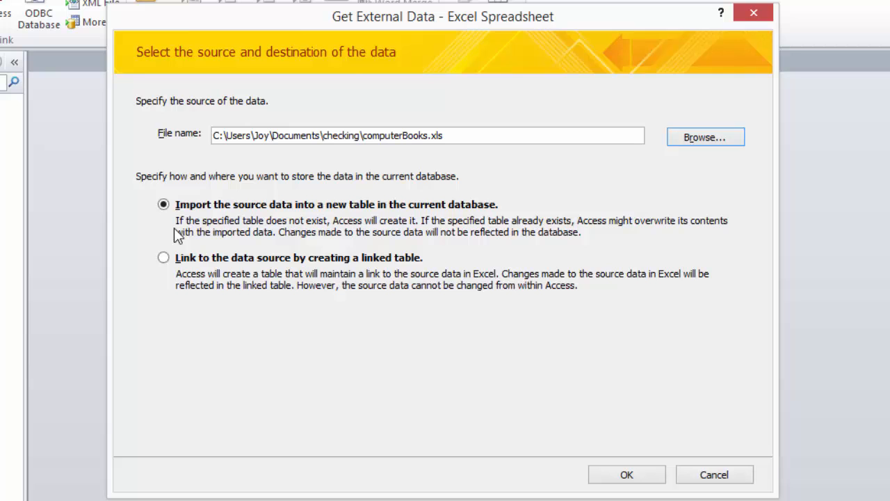
{"action": "mouse_move", "coordinate": [503, 222]}
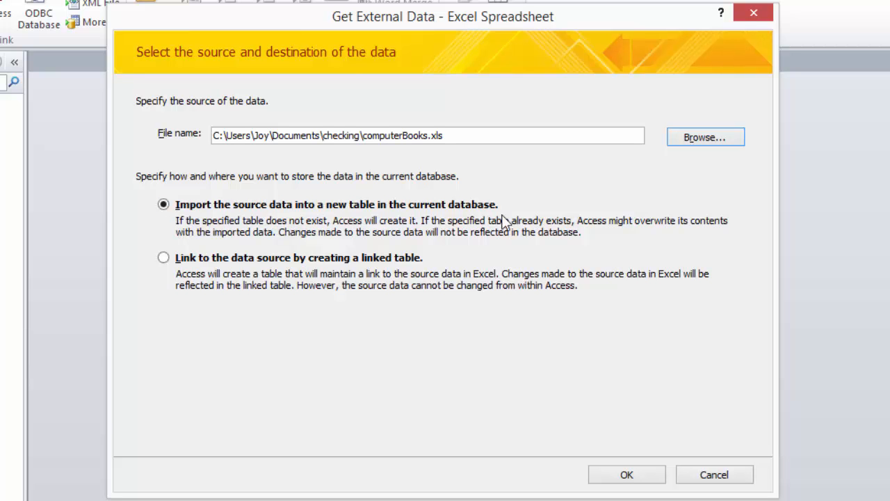
- Import the spreadsheet with its first row as column headings, previewing the columns
{"action": "left_click", "coordinate": [626, 475]}
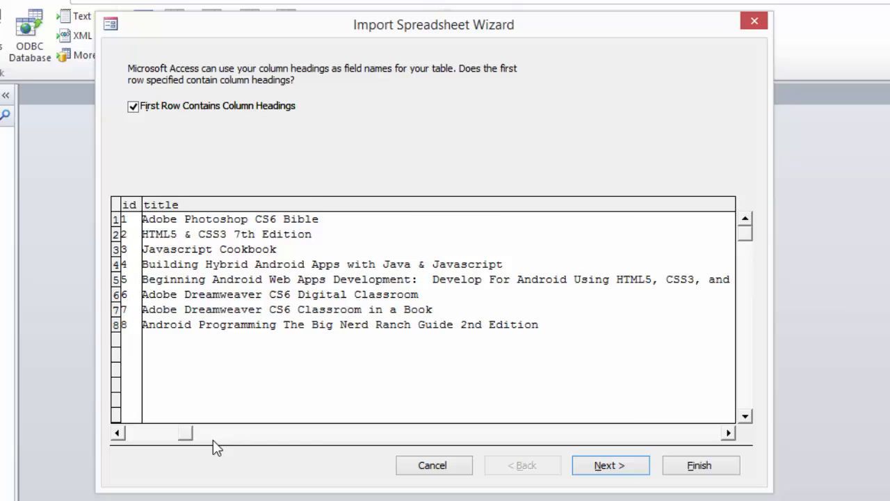
{"action": "left_click_drag", "start_coordinate": [185, 431], "coordinate": [320, 432]}
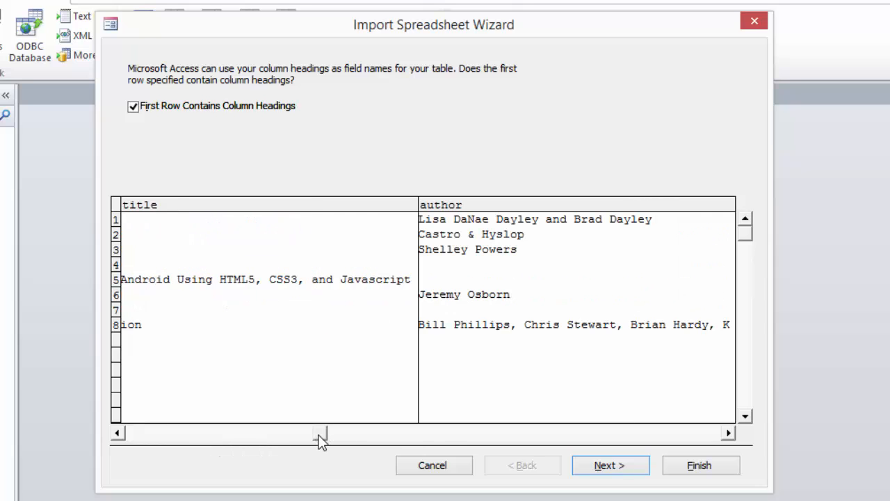
{"action": "left_click_drag", "start_coordinate": [320, 433], "coordinate": [560, 433]}
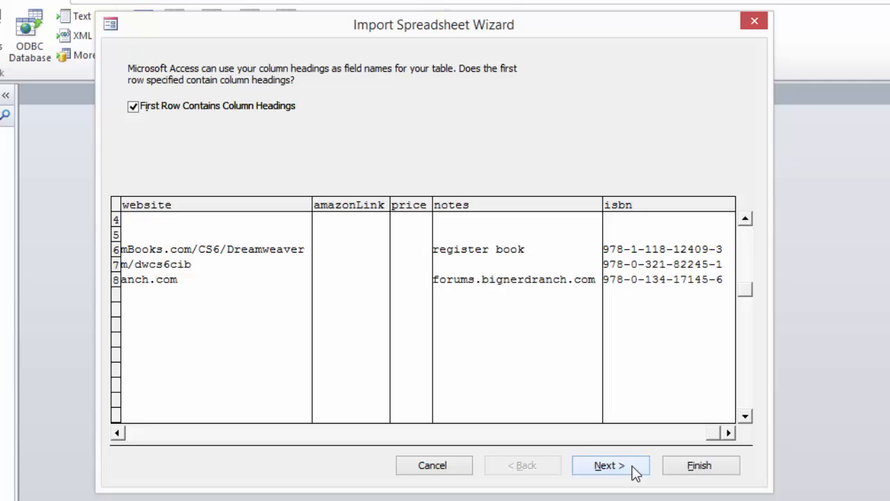
{"action": "left_click", "coordinate": [610, 464]}
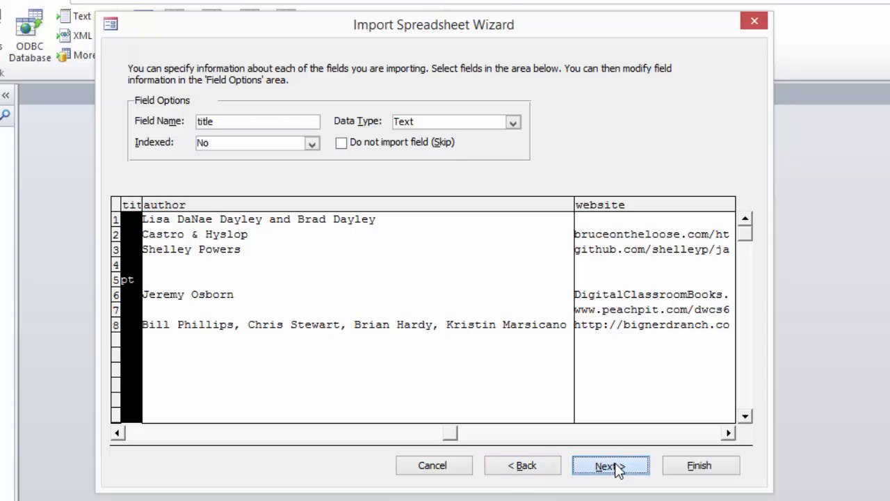
- Choose no primary key and advance to the Import to Table page
{"action": "left_click", "coordinate": [610, 465]}
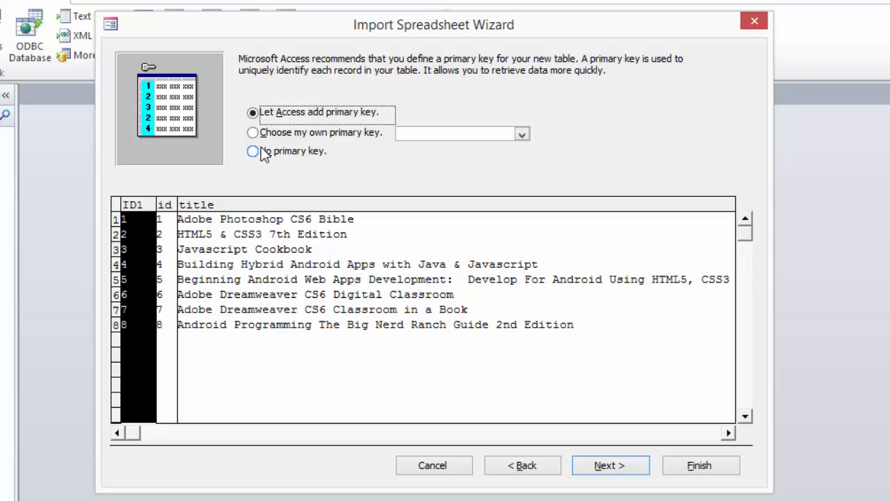
{"action": "mouse_move", "coordinate": [161, 253]}
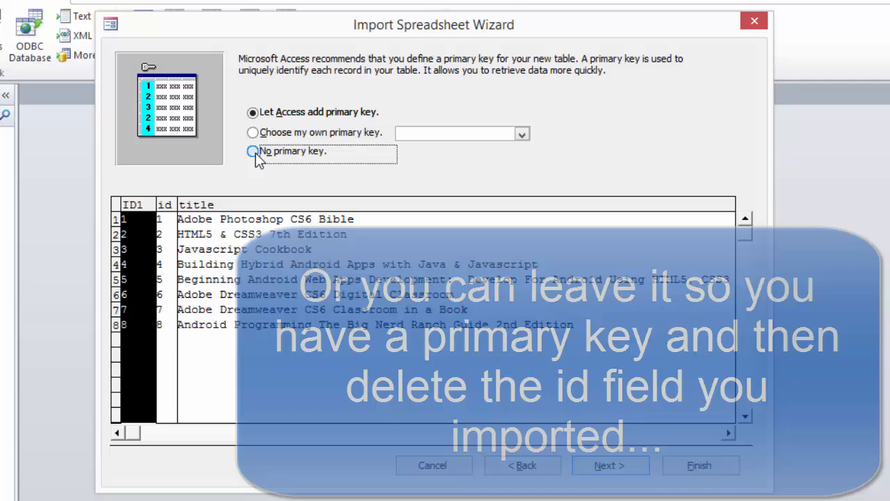
{"action": "left_click", "coordinate": [252, 151]}
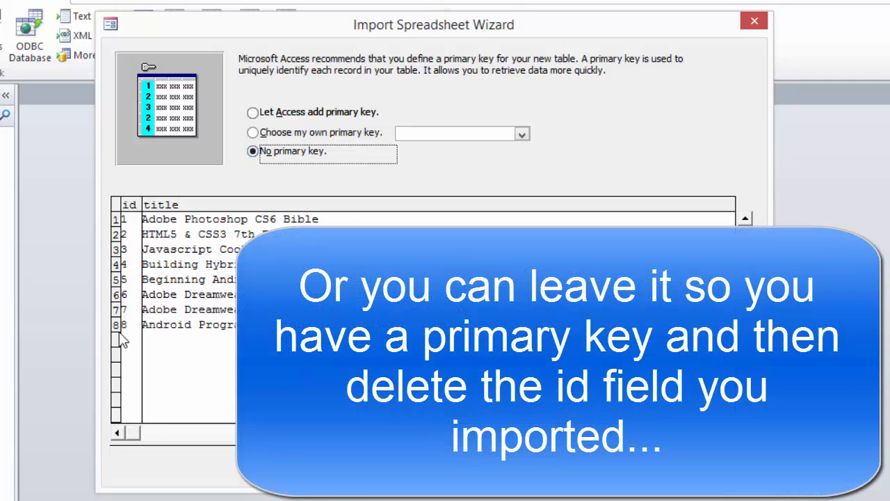
{"action": "mouse_move", "coordinate": [139, 213]}
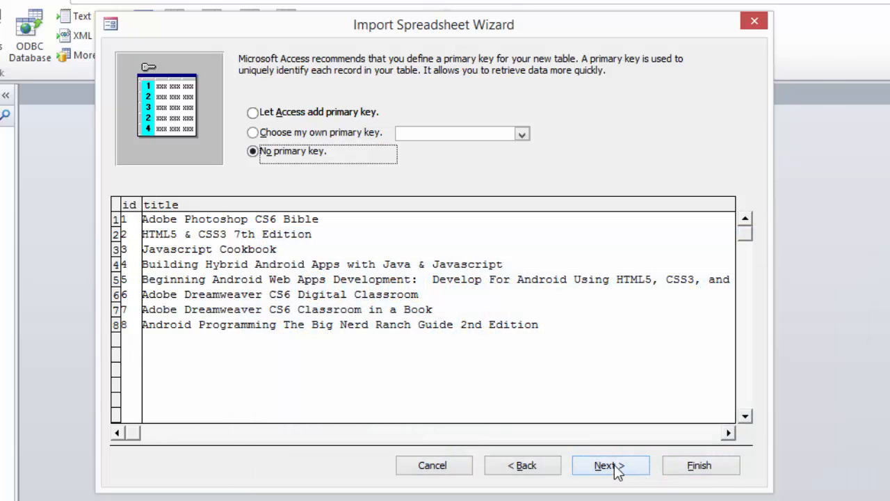
{"action": "left_click", "coordinate": [610, 465]}
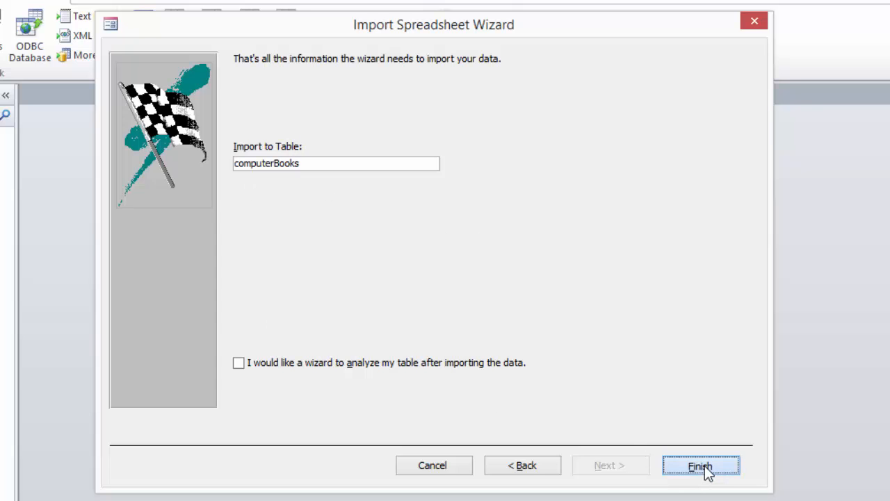
- Finish importing computerBooks.xls into the computerBooks table
{"action": "left_click", "coordinate": [701, 465]}
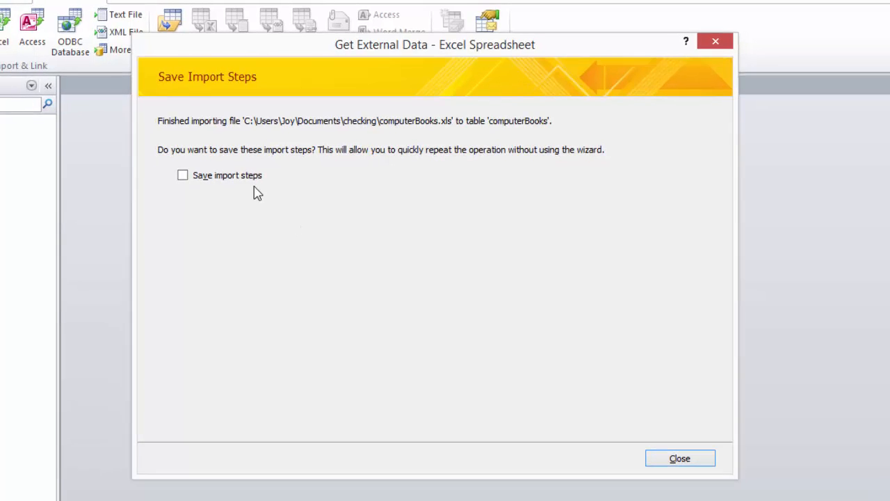
{"action": "mouse_move", "coordinate": [259, 194]}
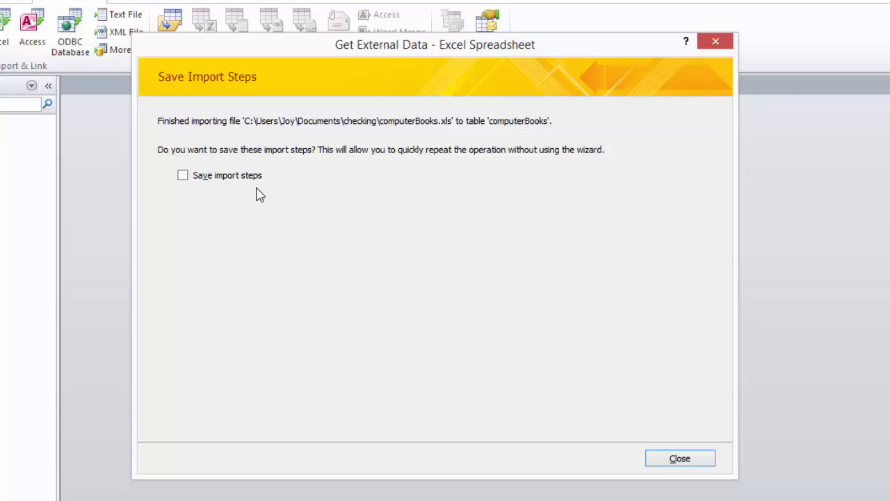
{"action": "mouse_move", "coordinate": [219, 193]}
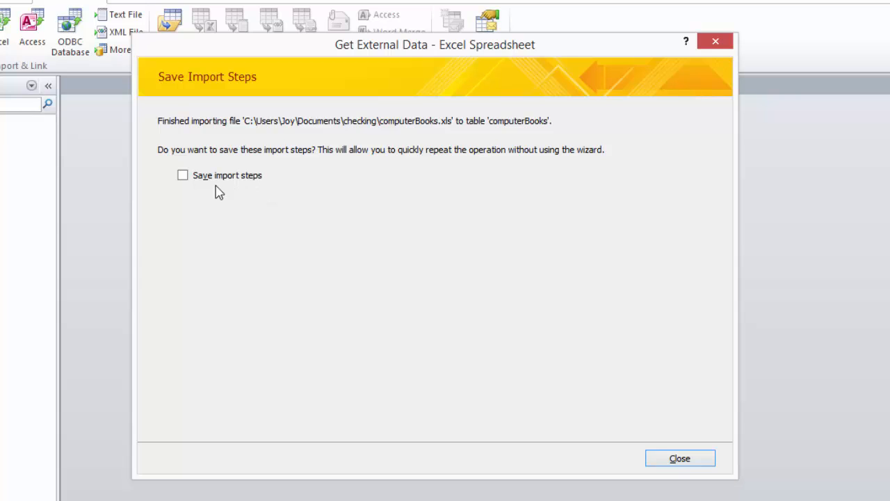
{"action": "mouse_move", "coordinate": [108, 255]}
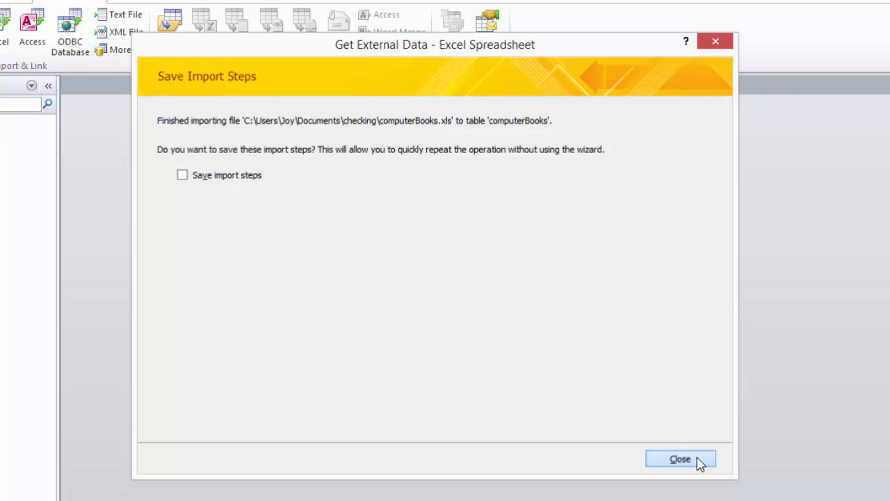
- Close the import summary without saving the import steps
{"action": "left_click", "coordinate": [680, 459]}
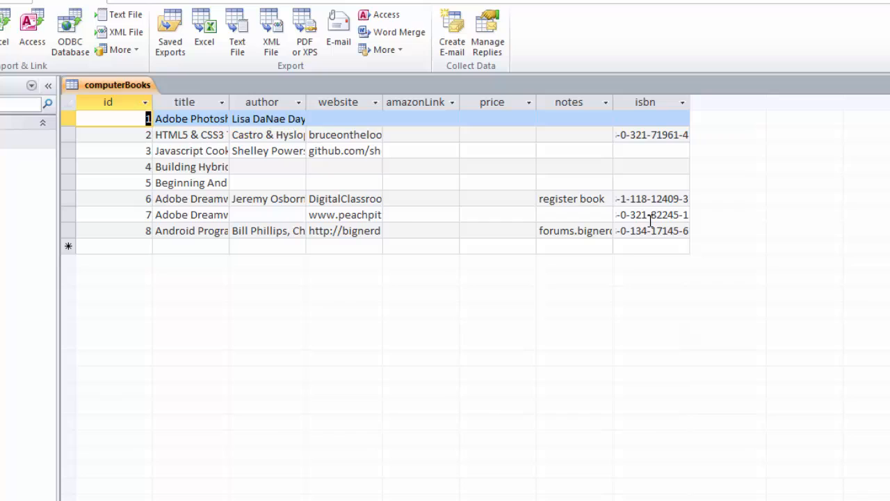
{"action": "mouse_move", "coordinate": [282, 152]}
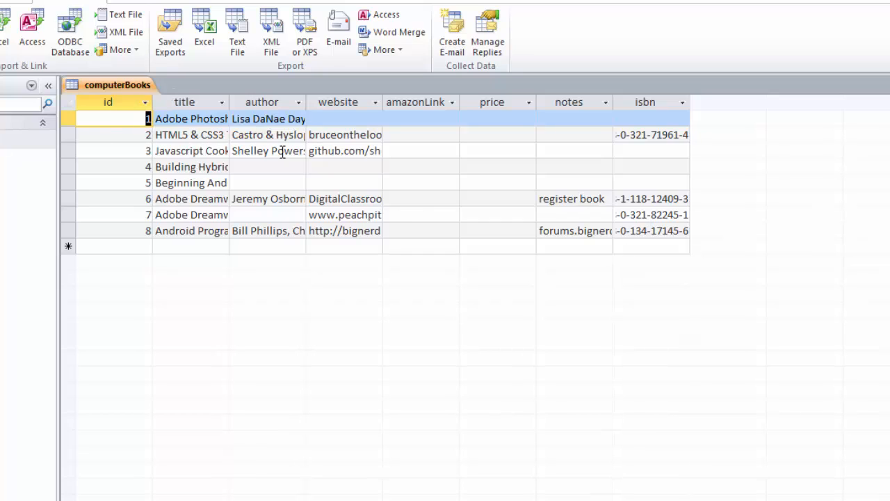
{"action": "mouse_move", "coordinate": [751, 346]}
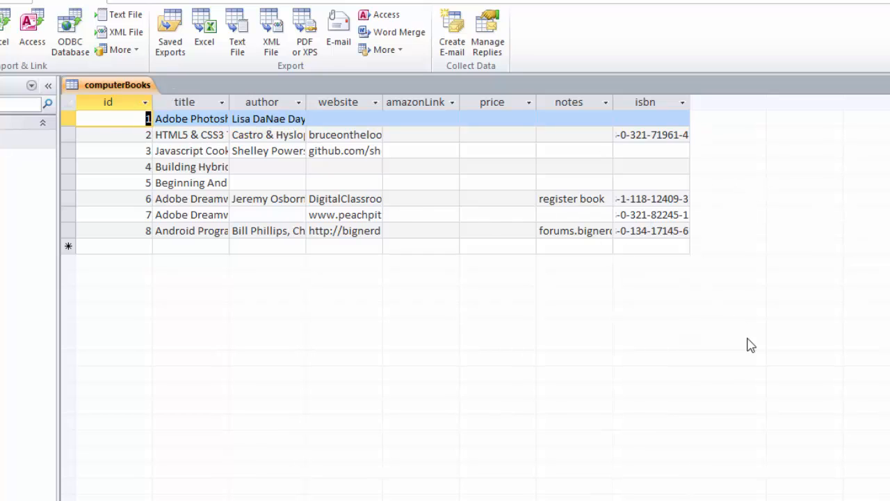